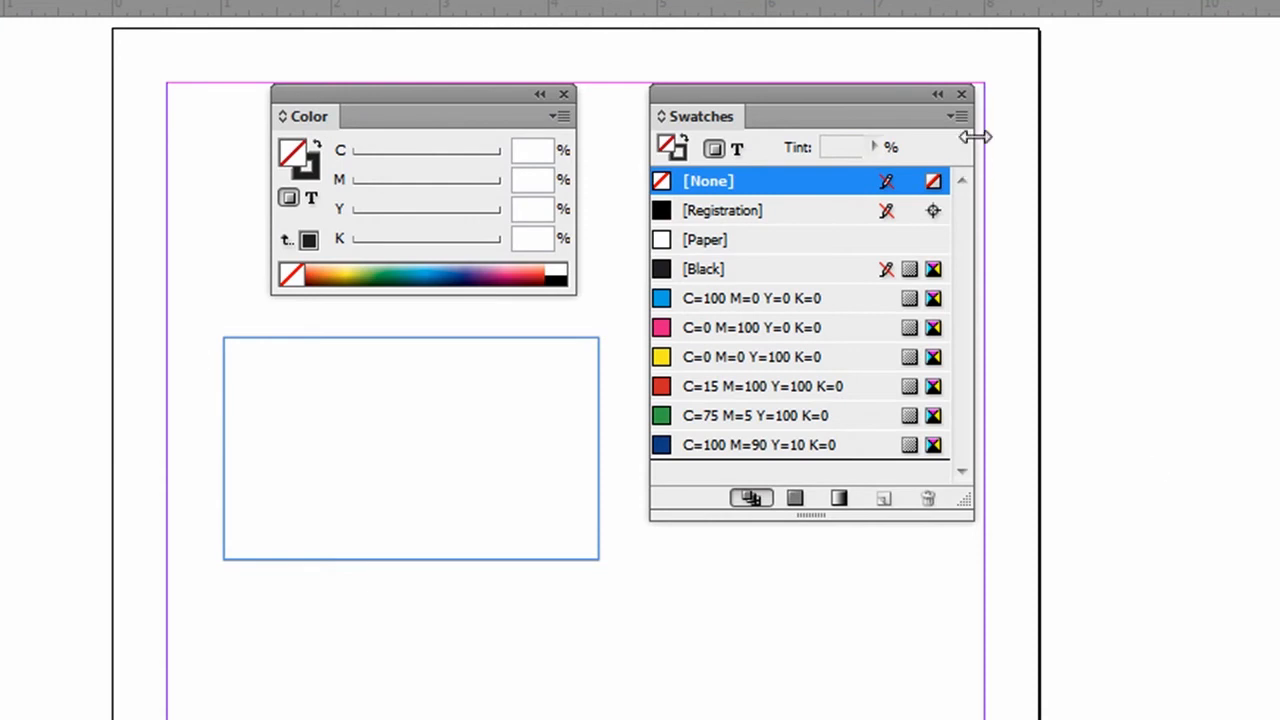
# Open the Swatches panel flyout menu.
pyautogui.click(957, 117)
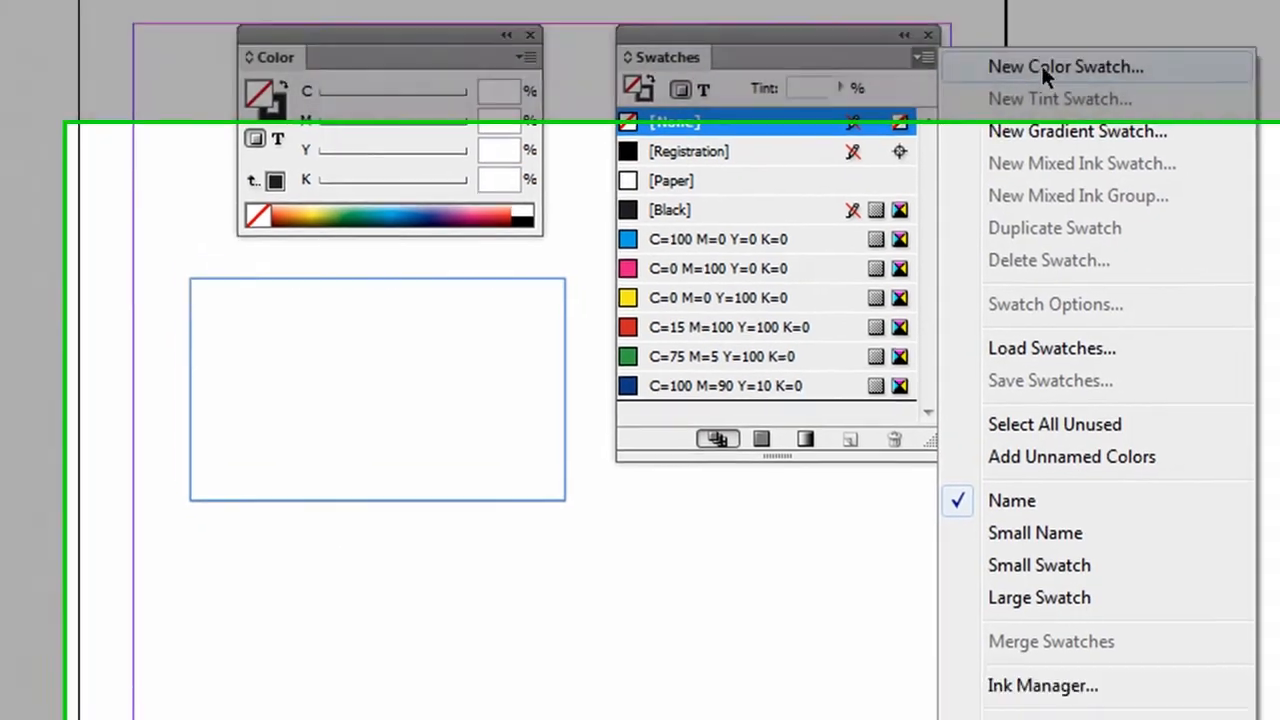
# Start a New Color Swatch in CMYK mode and raise magenta partway.
pyautogui.click(1064, 66)
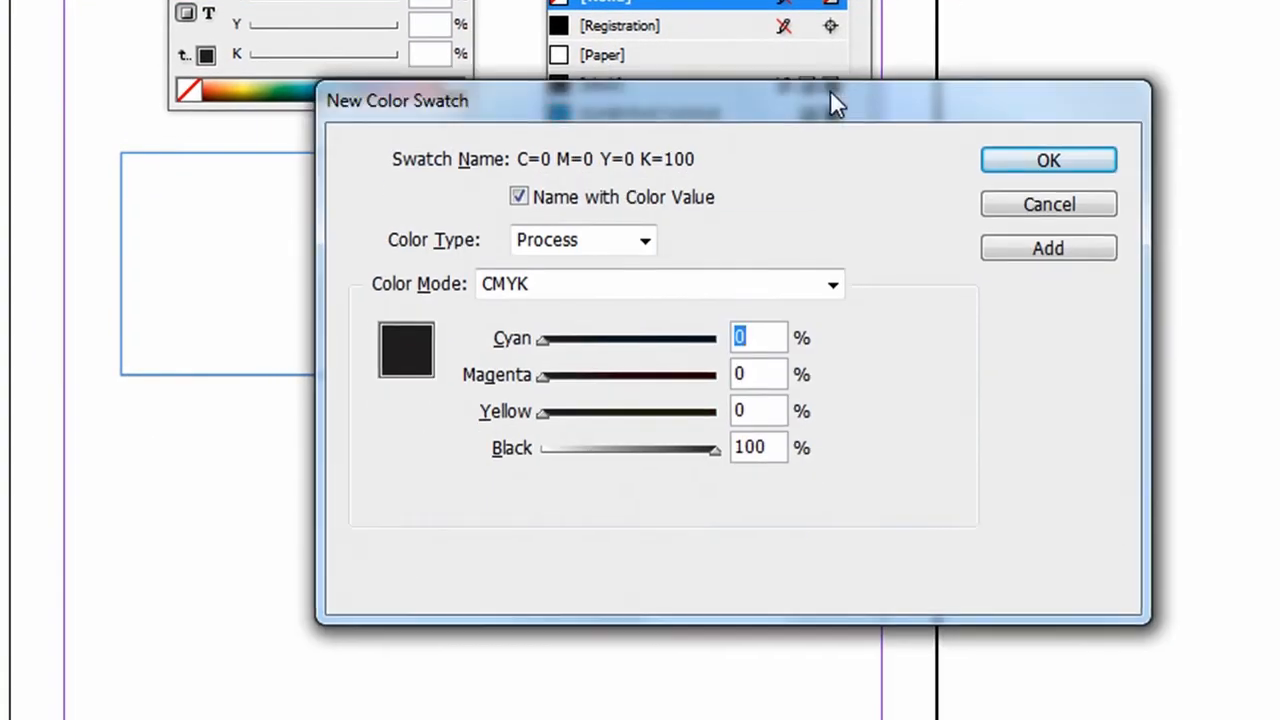
pyautogui.moveTo(545, 374); pyautogui.dragTo(625, 374)
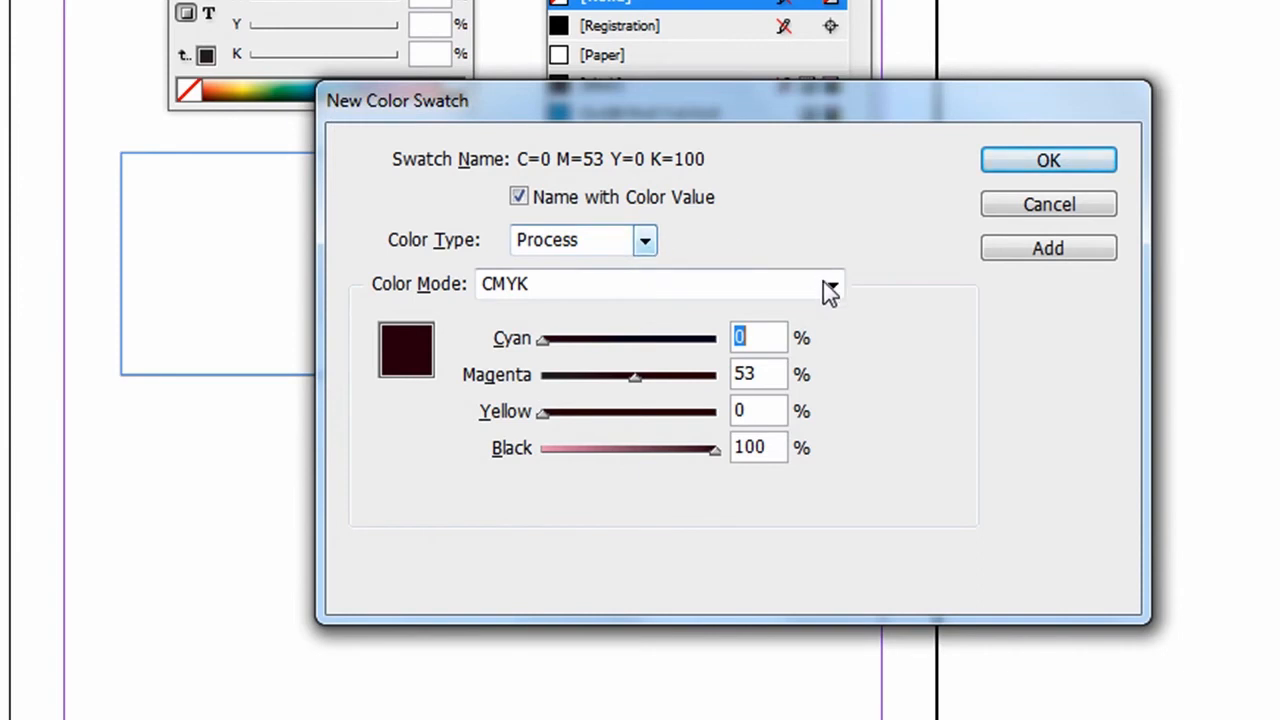
pyautogui.click(831, 284)
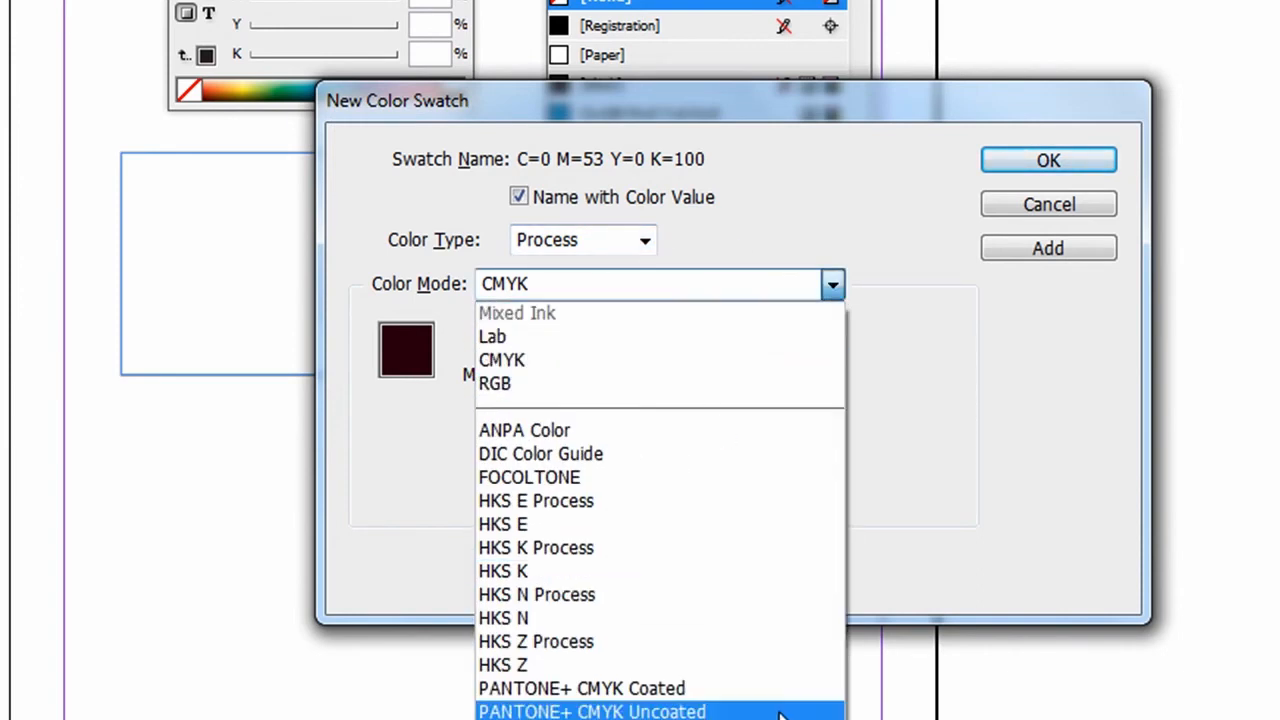
pyautogui.moveTo(625, 360)
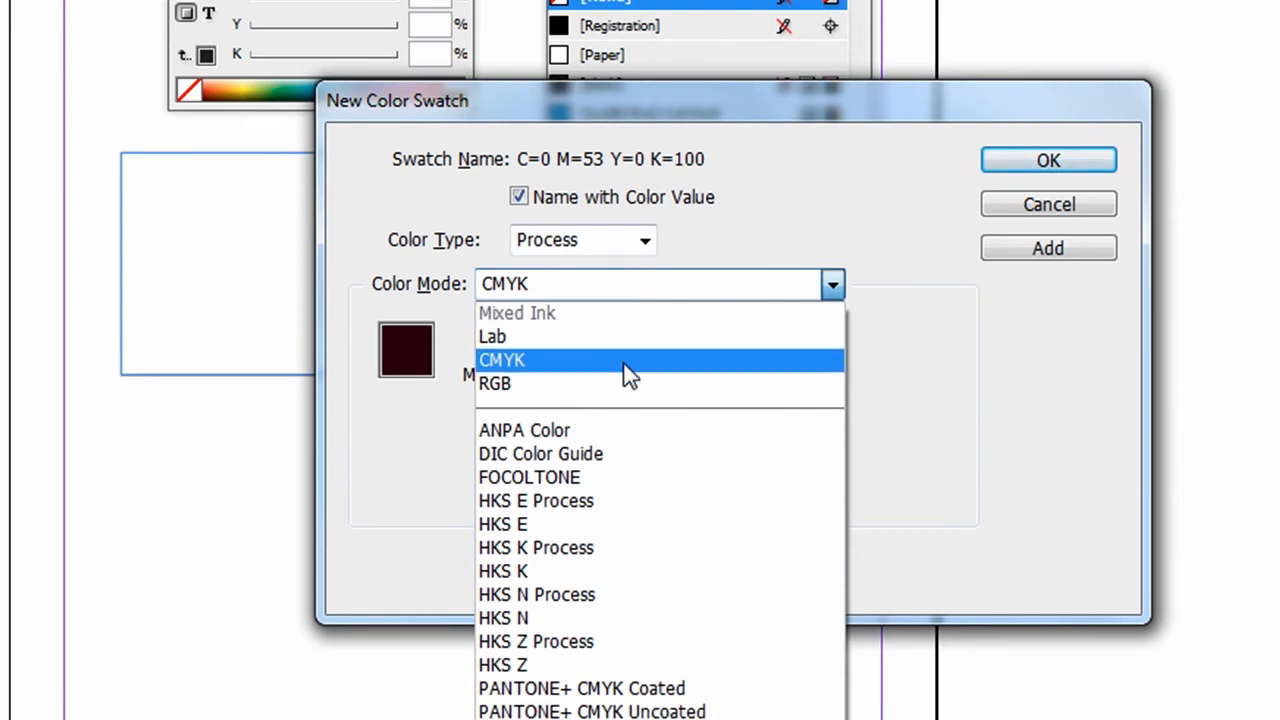
pyautogui.click(502, 359)
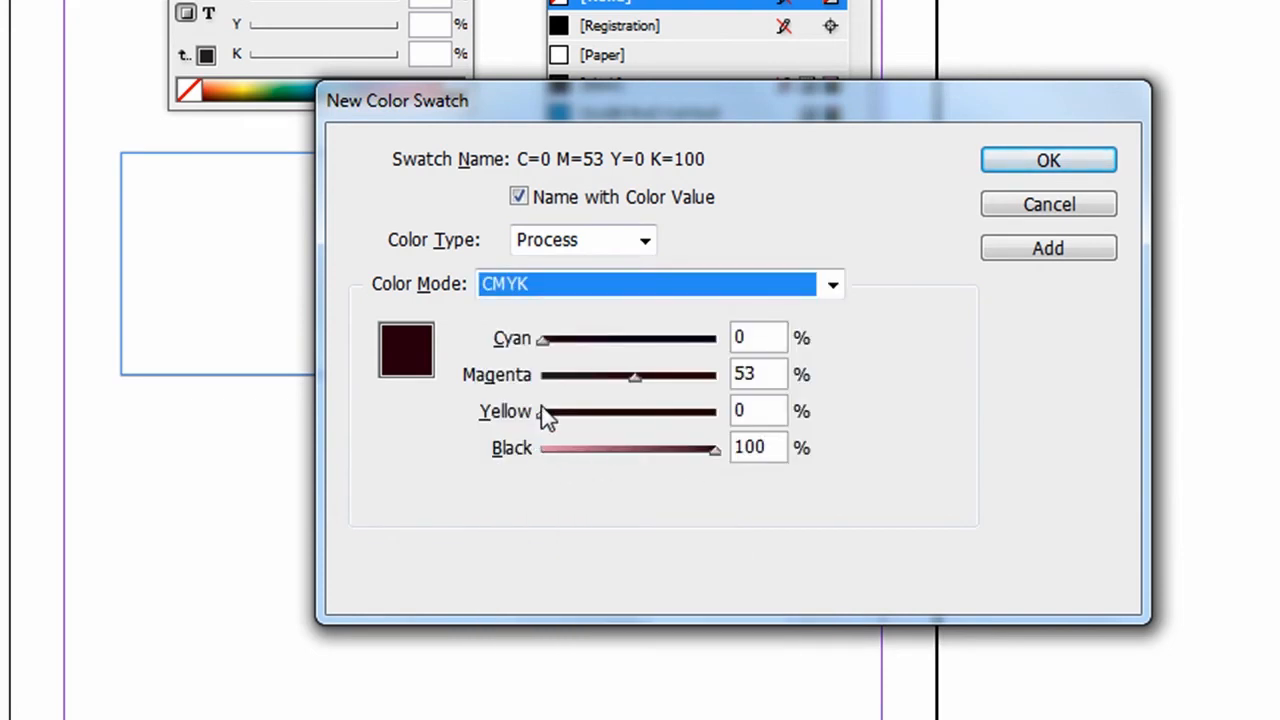
# Mix the swatch to C=0 M=100 Y=30 K=0.
pyautogui.moveTo(543, 411); pyautogui.dragTo(595, 411)
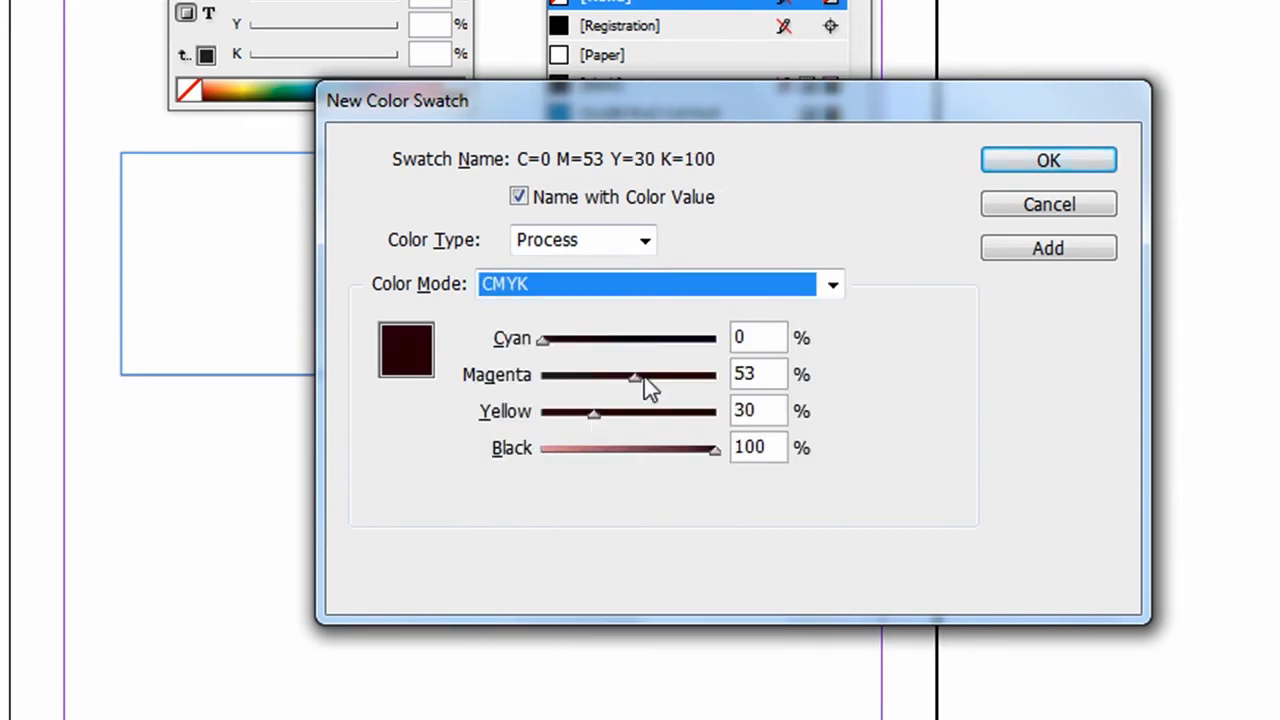
pyautogui.moveTo(632, 374); pyautogui.dragTo(715, 374)
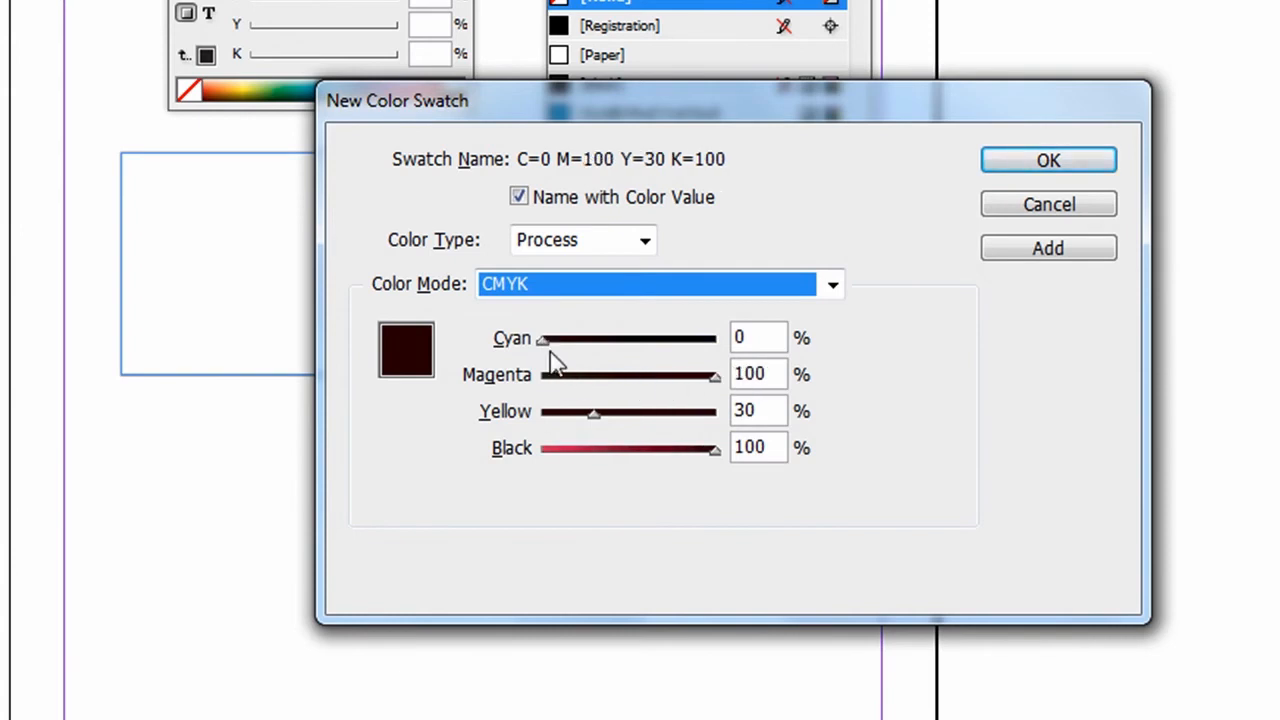
pyautogui.moveTo(710, 448); pyautogui.dragTo(545, 448)
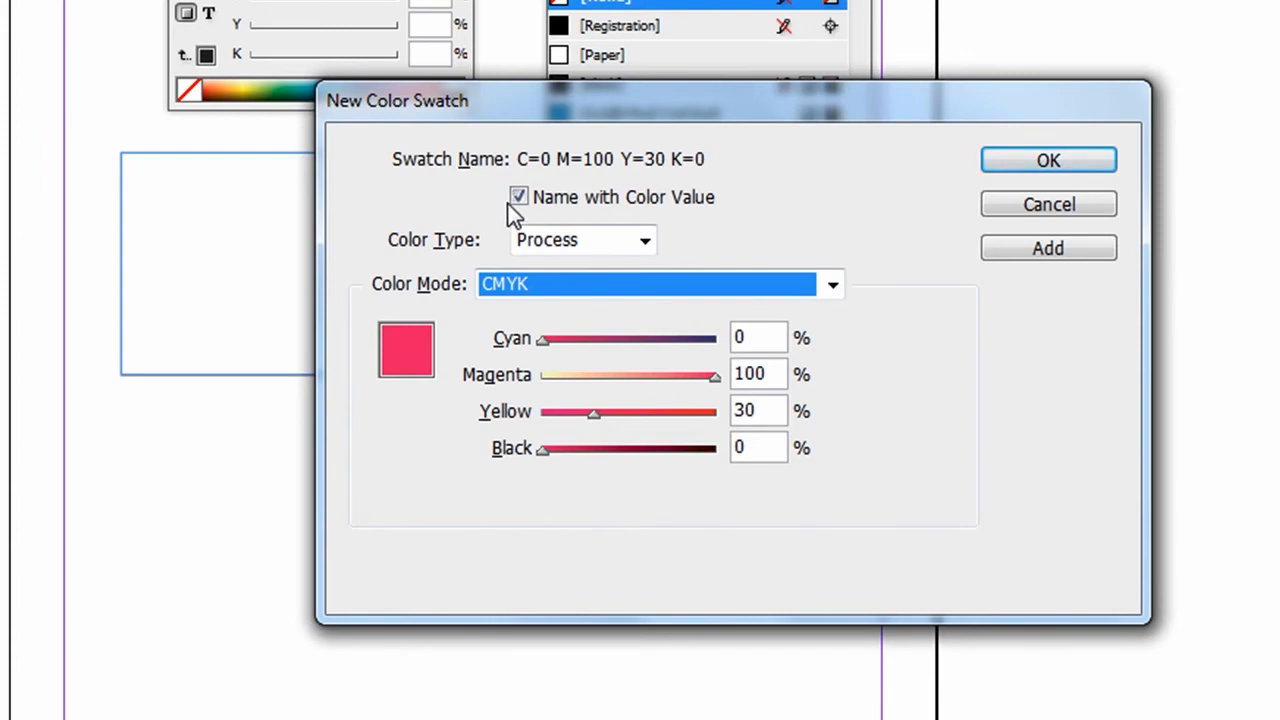
pyautogui.click(519, 196)
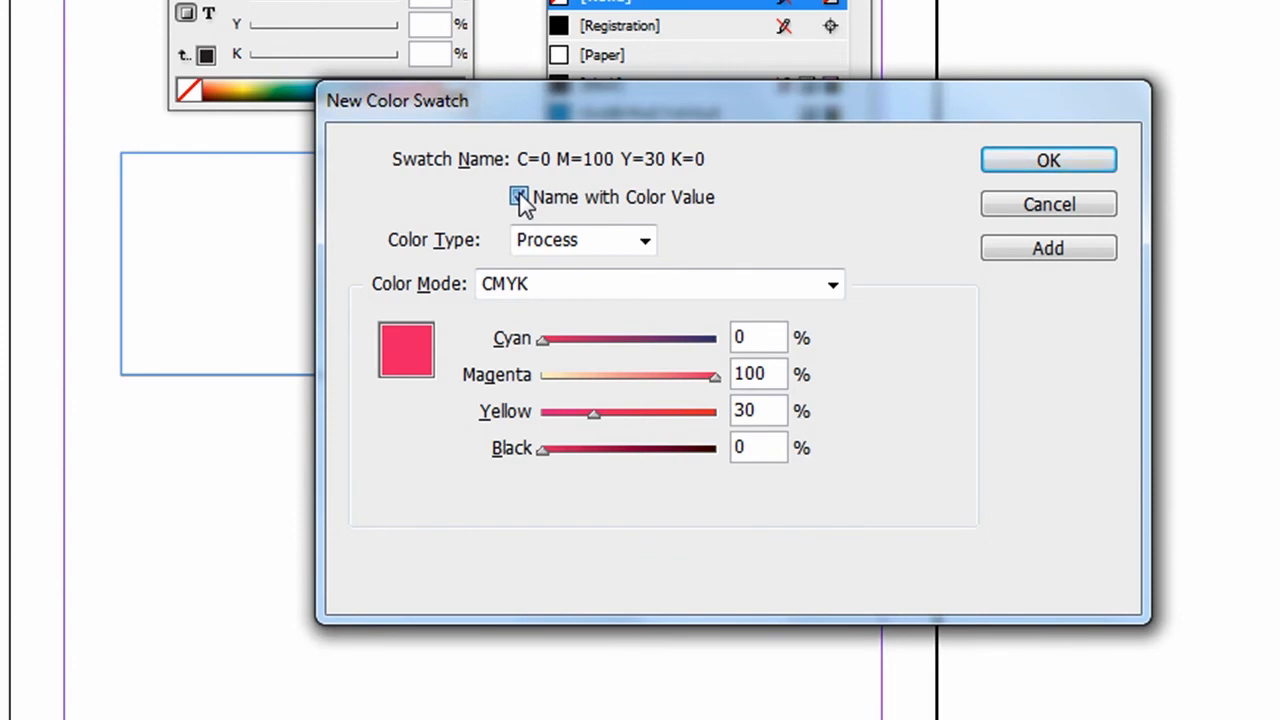
# Name the swatch 'Sumkinda magenta' instead of its colour values and confirm.
pyautogui.click(519, 197)
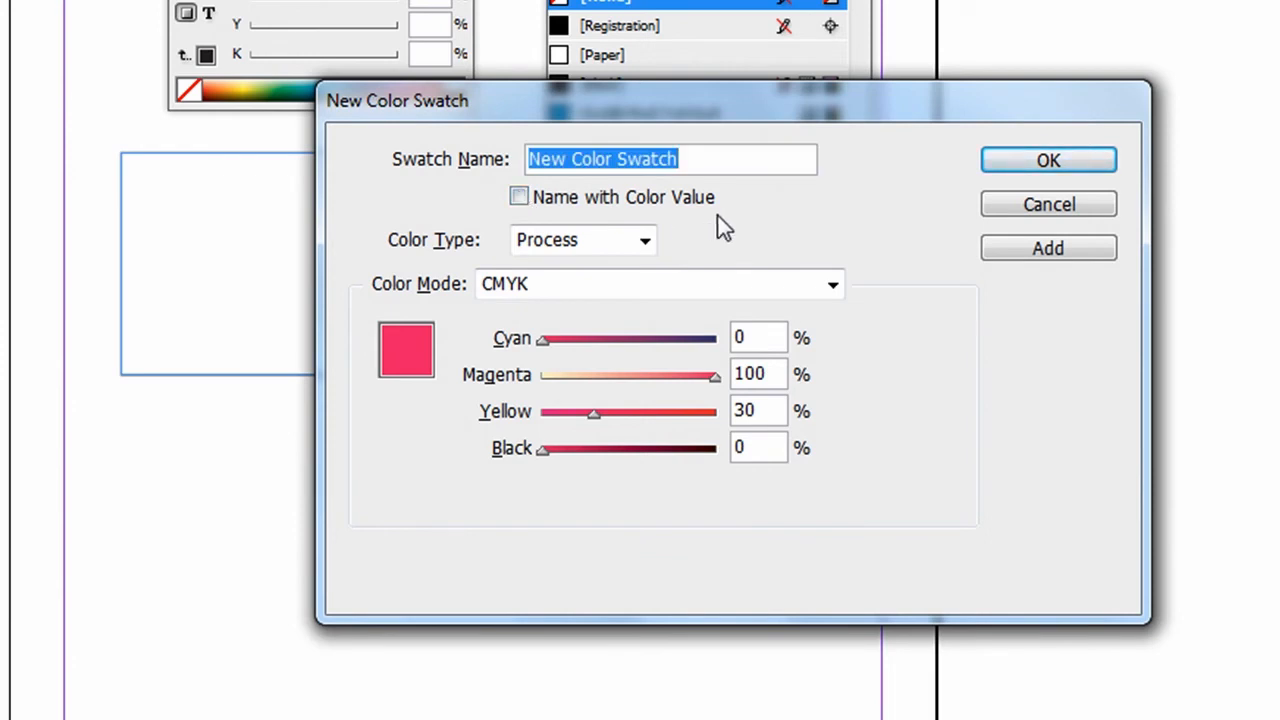
pyautogui.write('S')
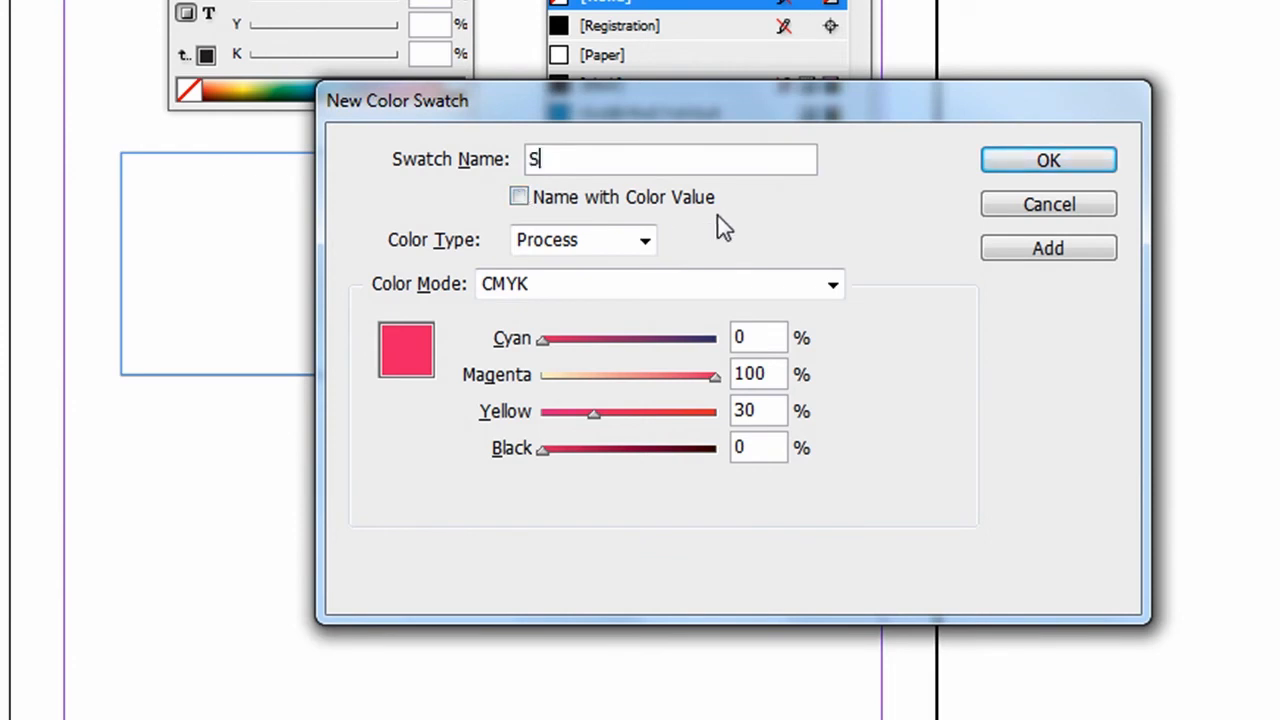
pyautogui.write('umkn')
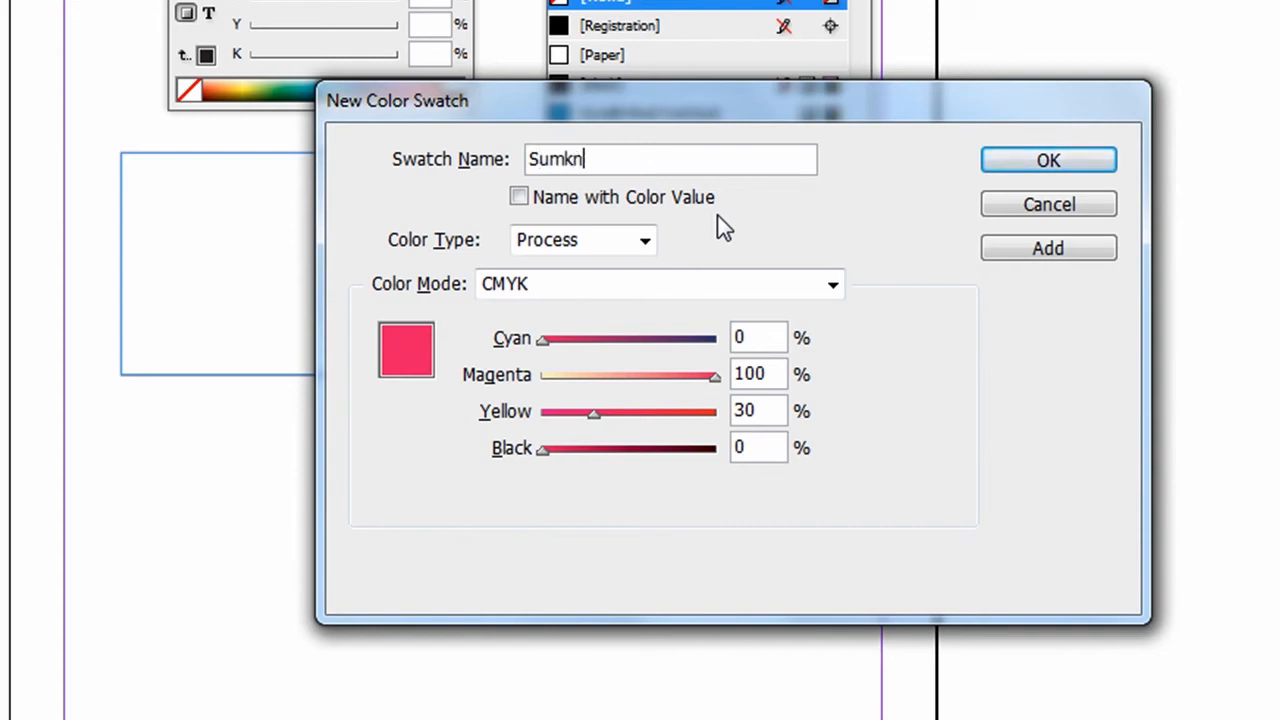
pyautogui.write('da')
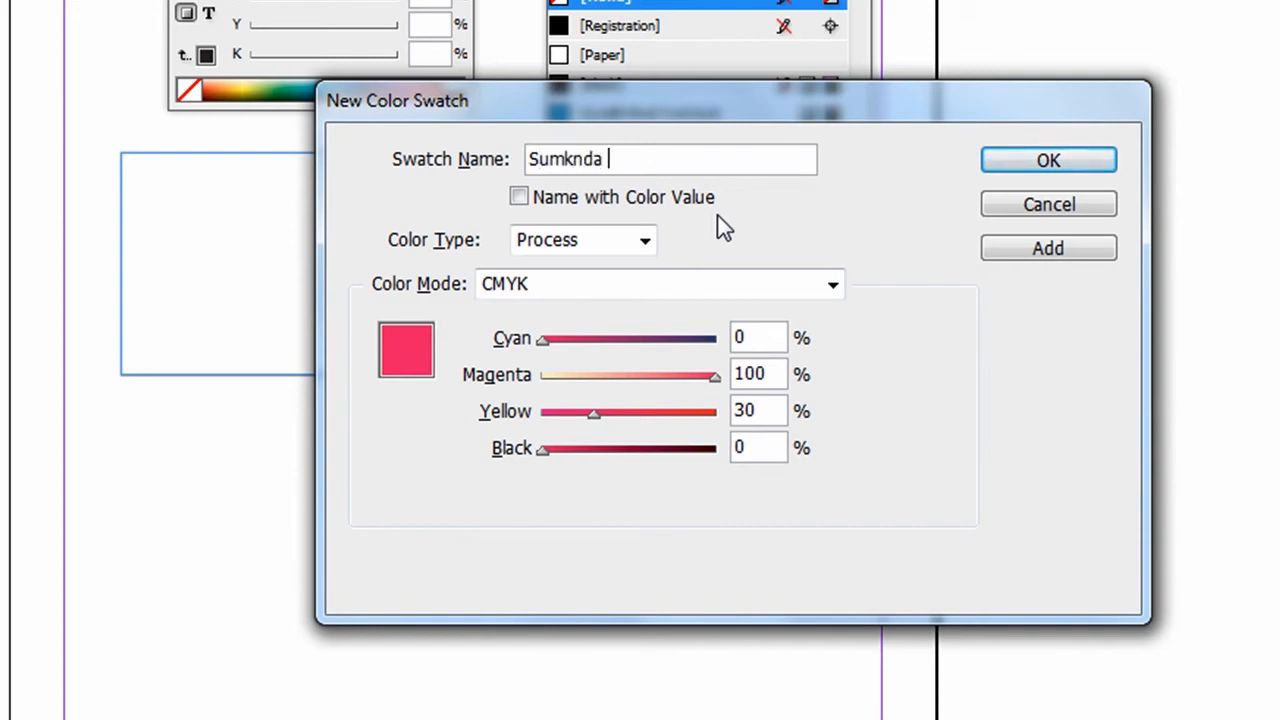
pyautogui.write('magent')
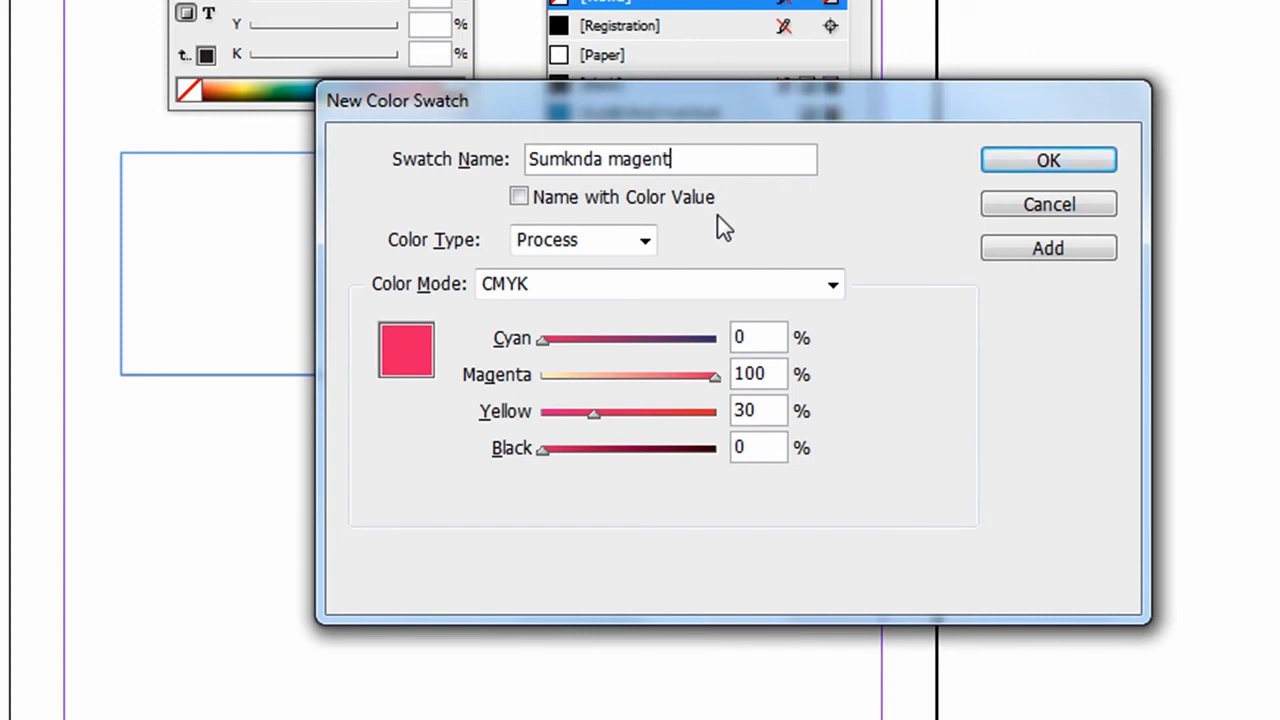
pyautogui.write('a')
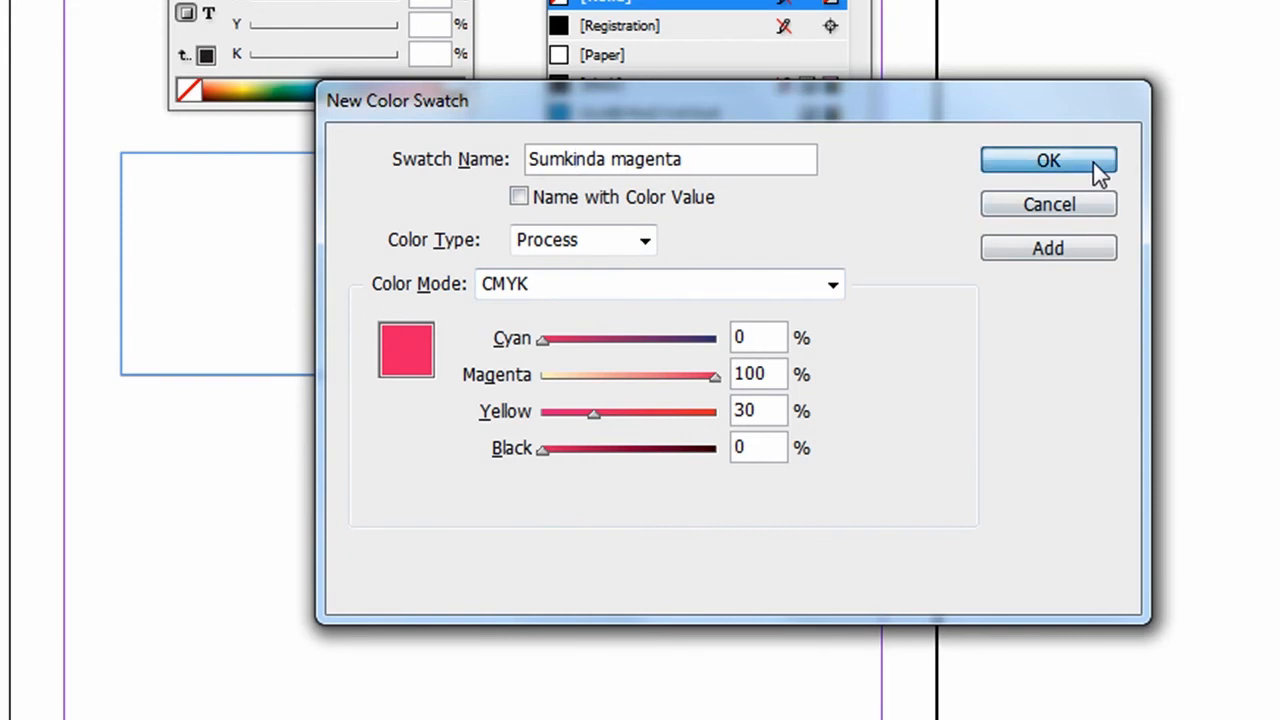
pyautogui.click(1048, 161)
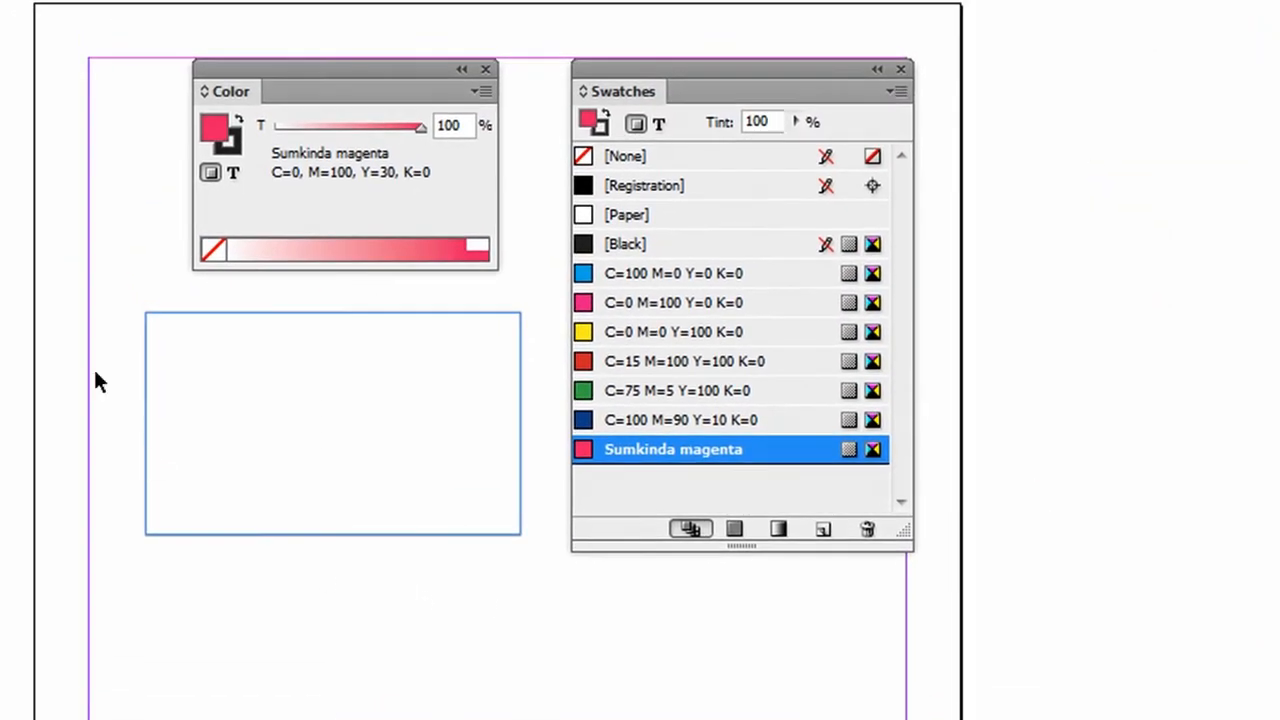
pyautogui.moveTo(308, 335)
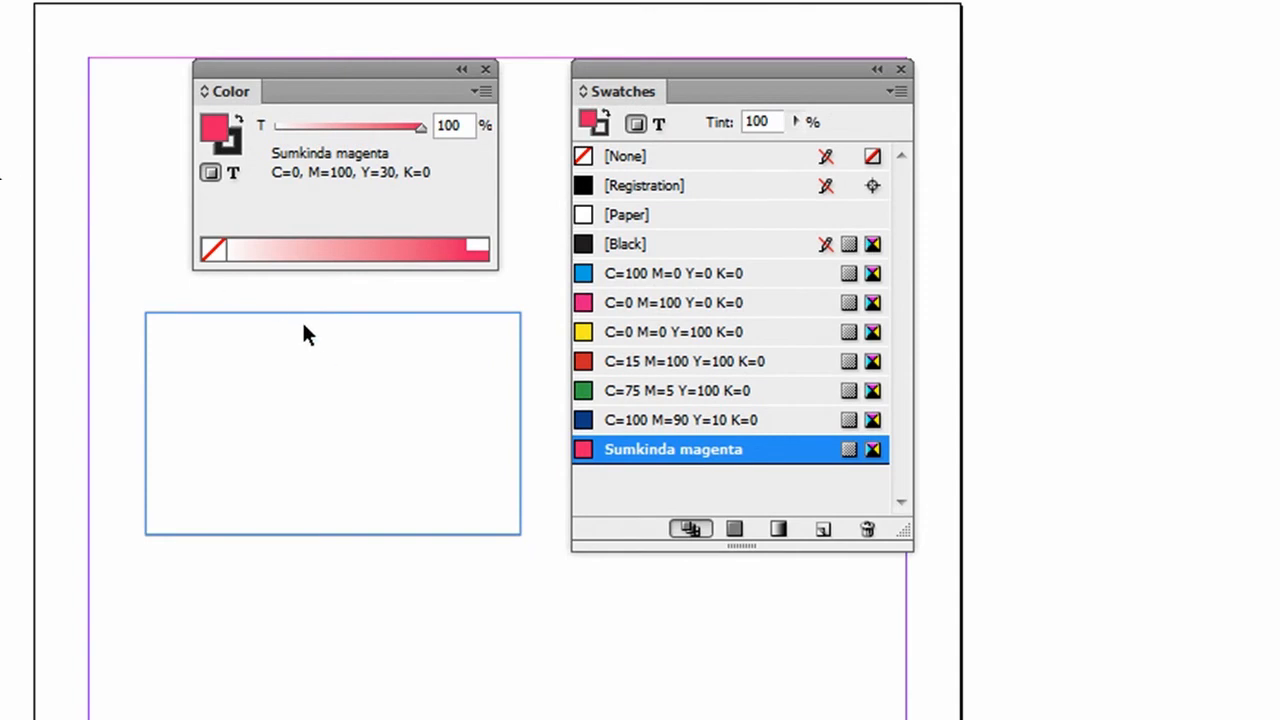
pyautogui.moveTo(298, 310)
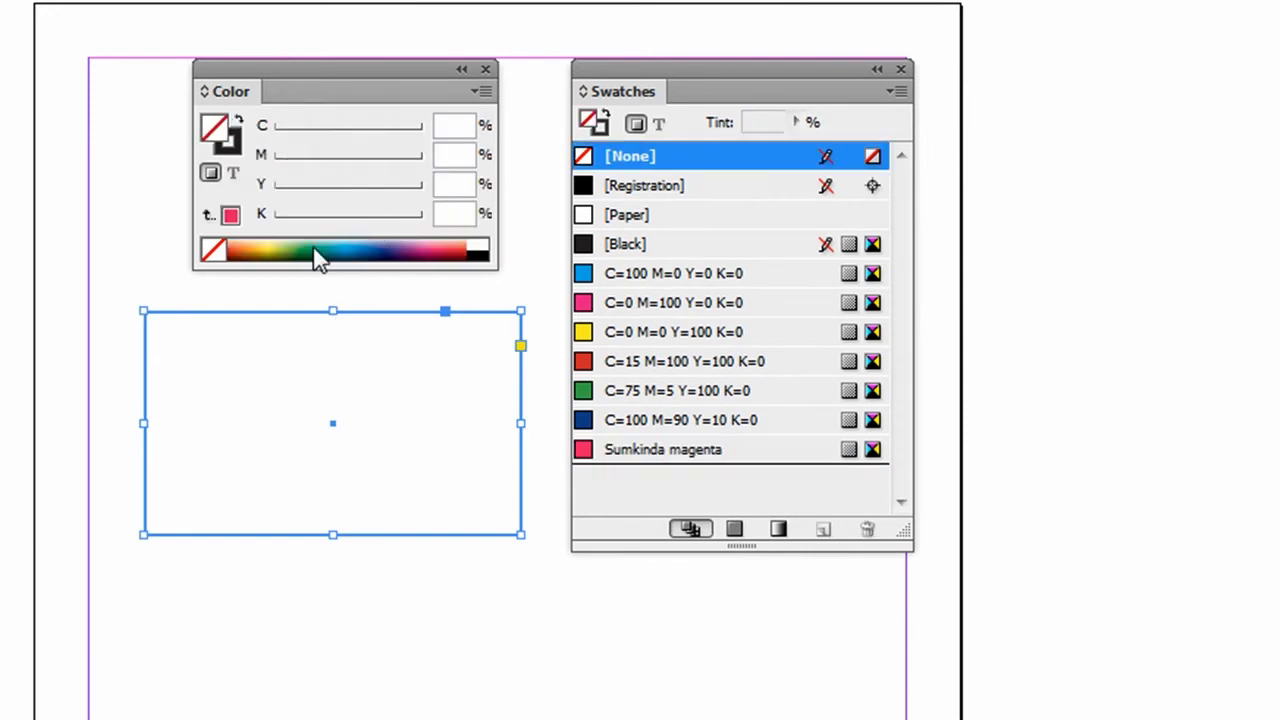
pyautogui.moveTo(270, 222)
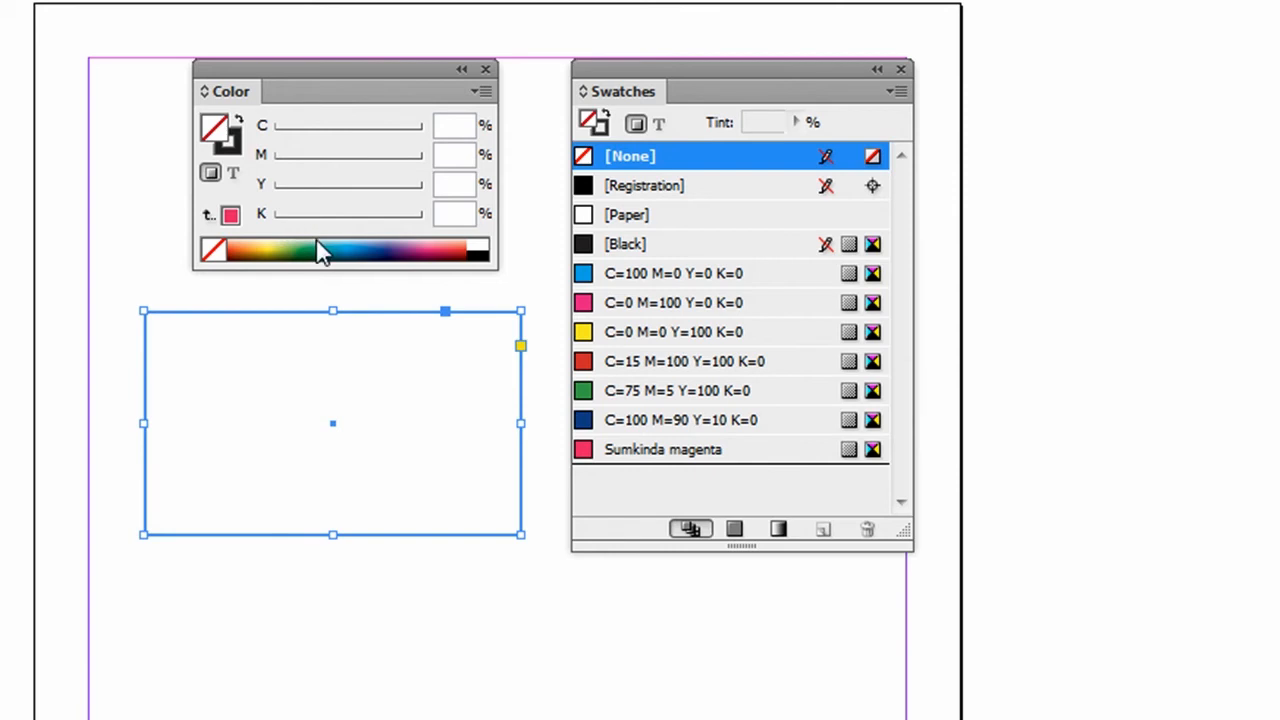
pyautogui.moveTo(320, 265)
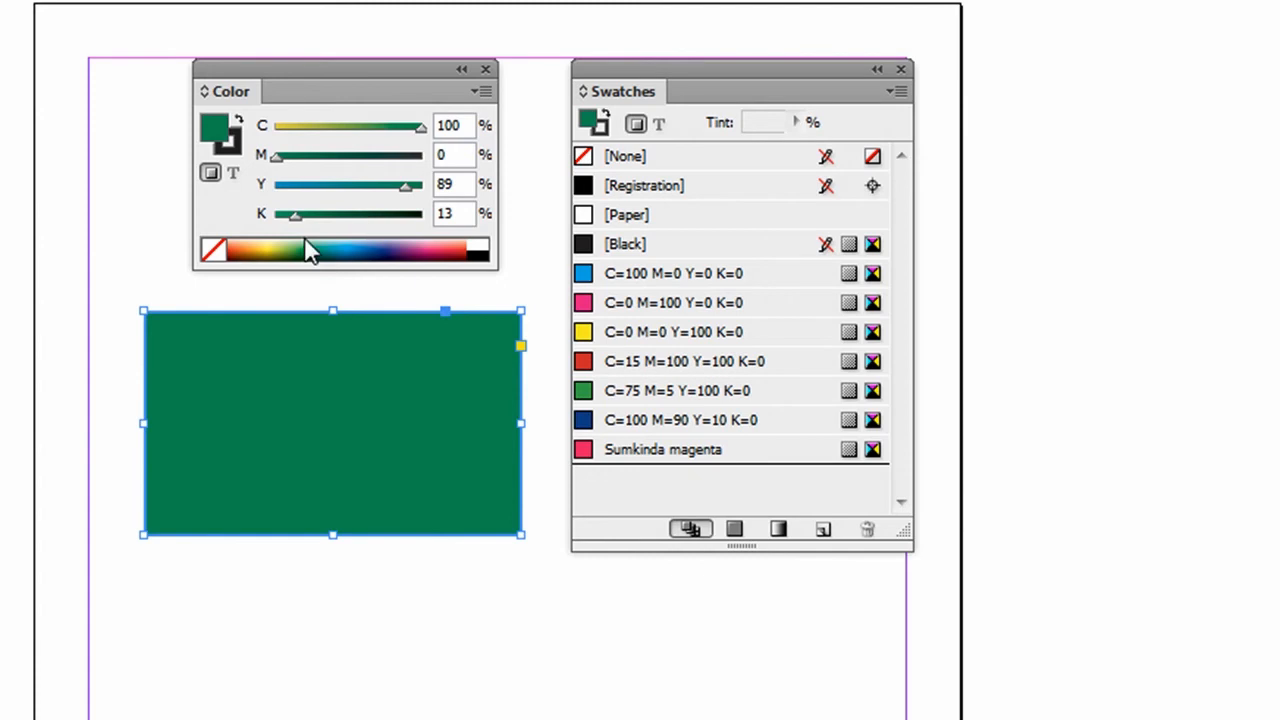
# Pick a lighter teal, C=62 M=0 Y=41 K=0, from the Color panel ramp.
pyautogui.click(320, 250)
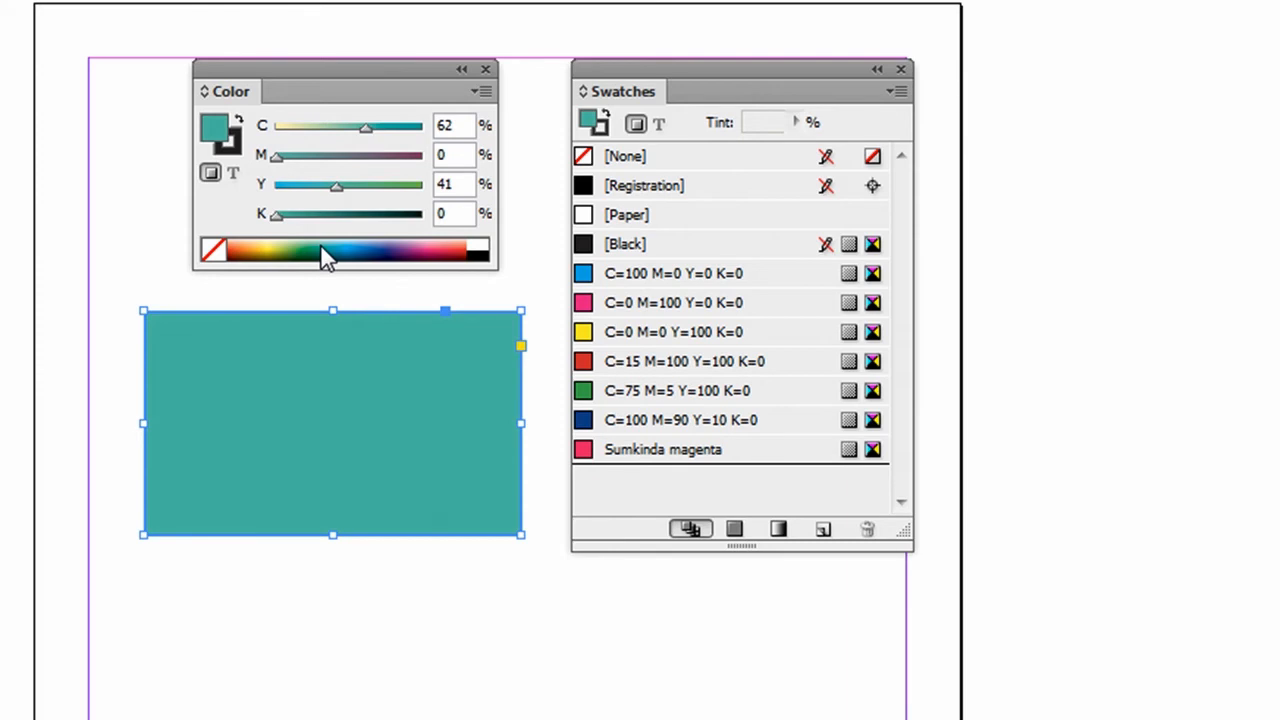
pyautogui.moveTo(808, 108)
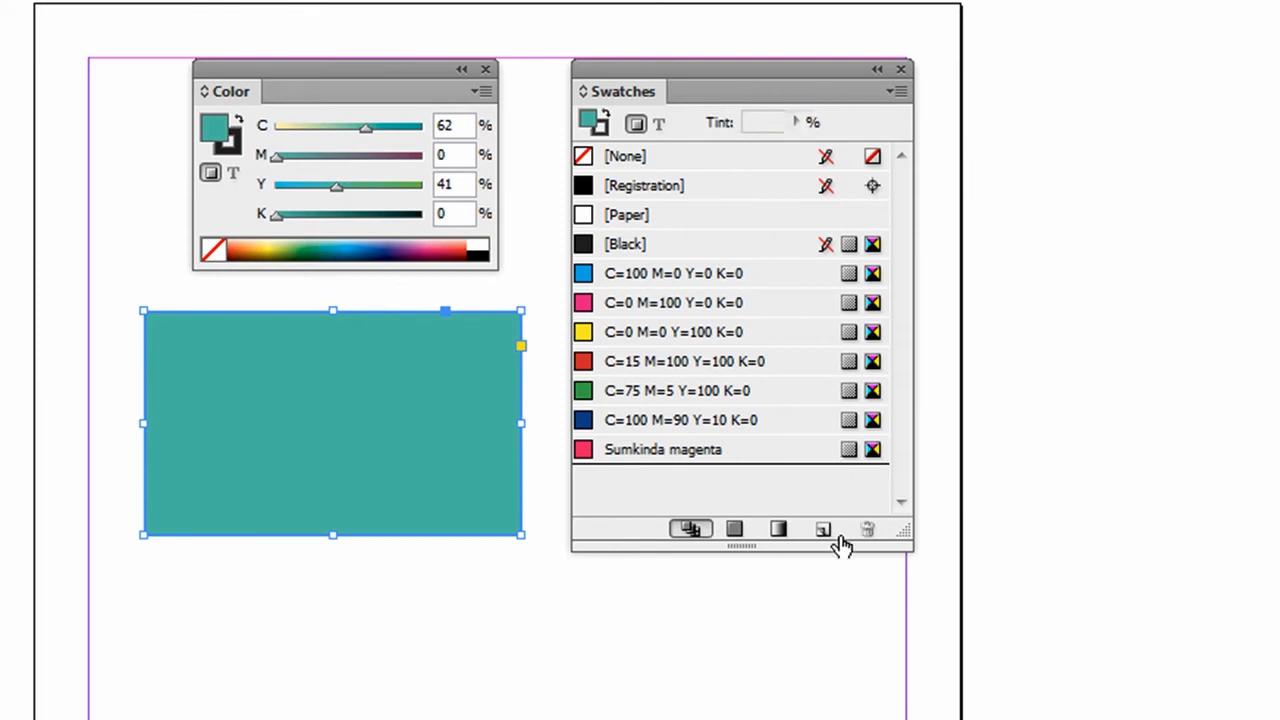
pyautogui.moveTo(825, 533)
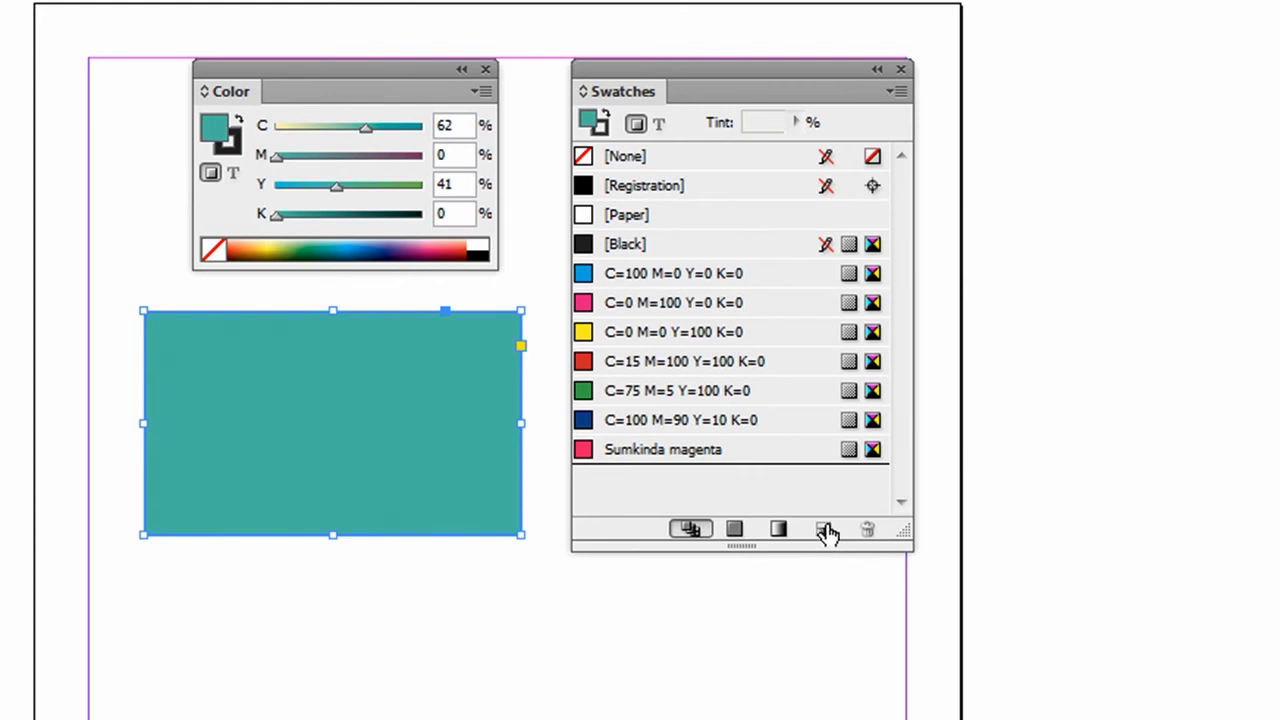
# Open a New Color Swatch dialog from the rectangle's teal fill.
pyautogui.click(823, 529)
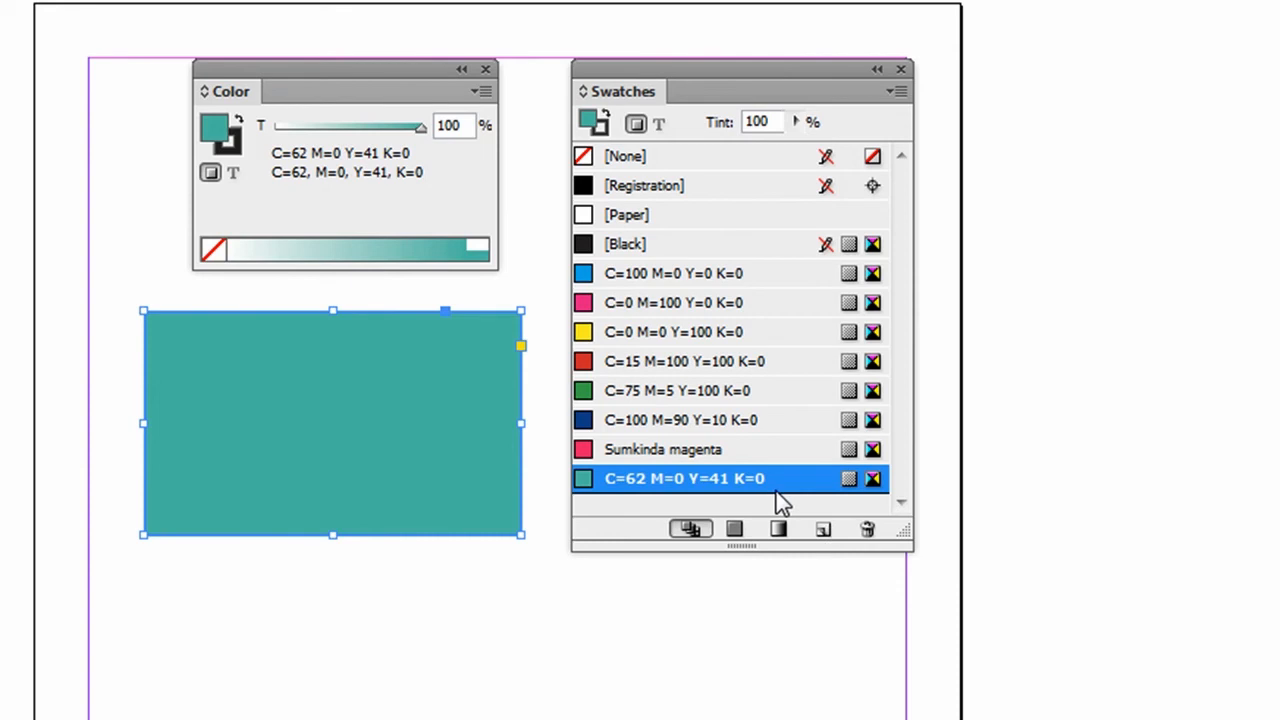
pyautogui.moveTo(805, 490)
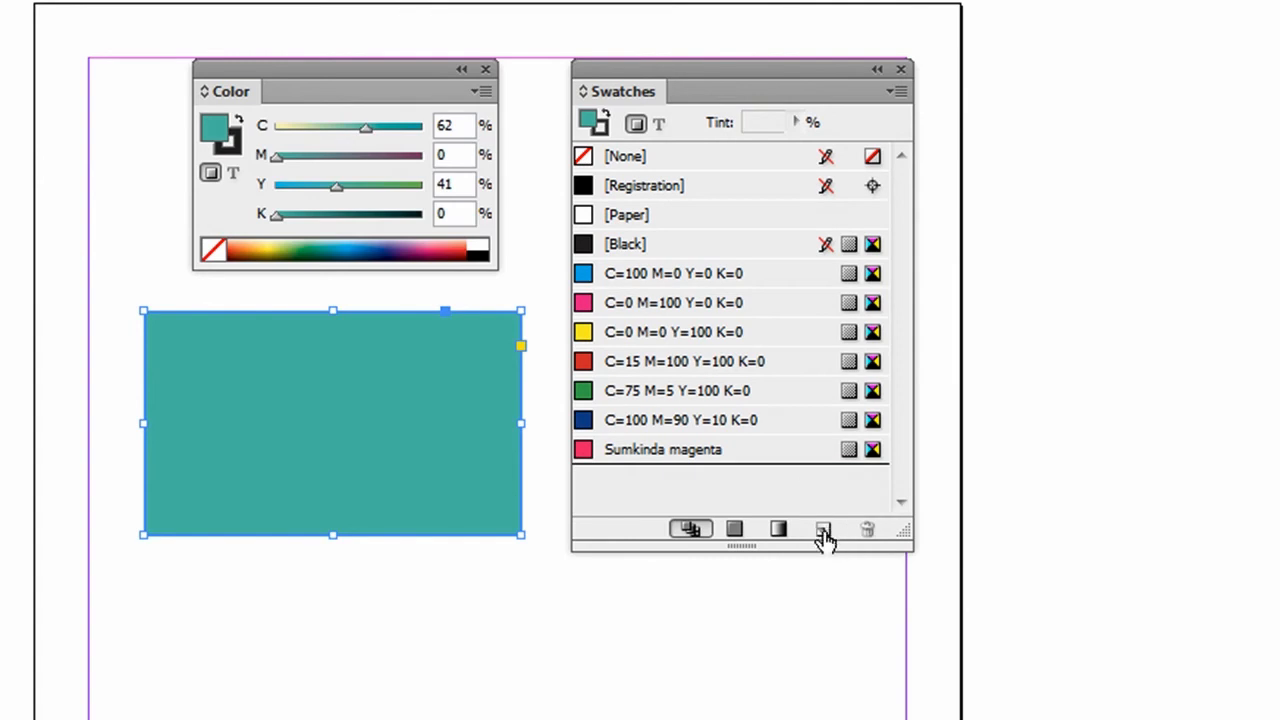
pyautogui.click(823, 529)
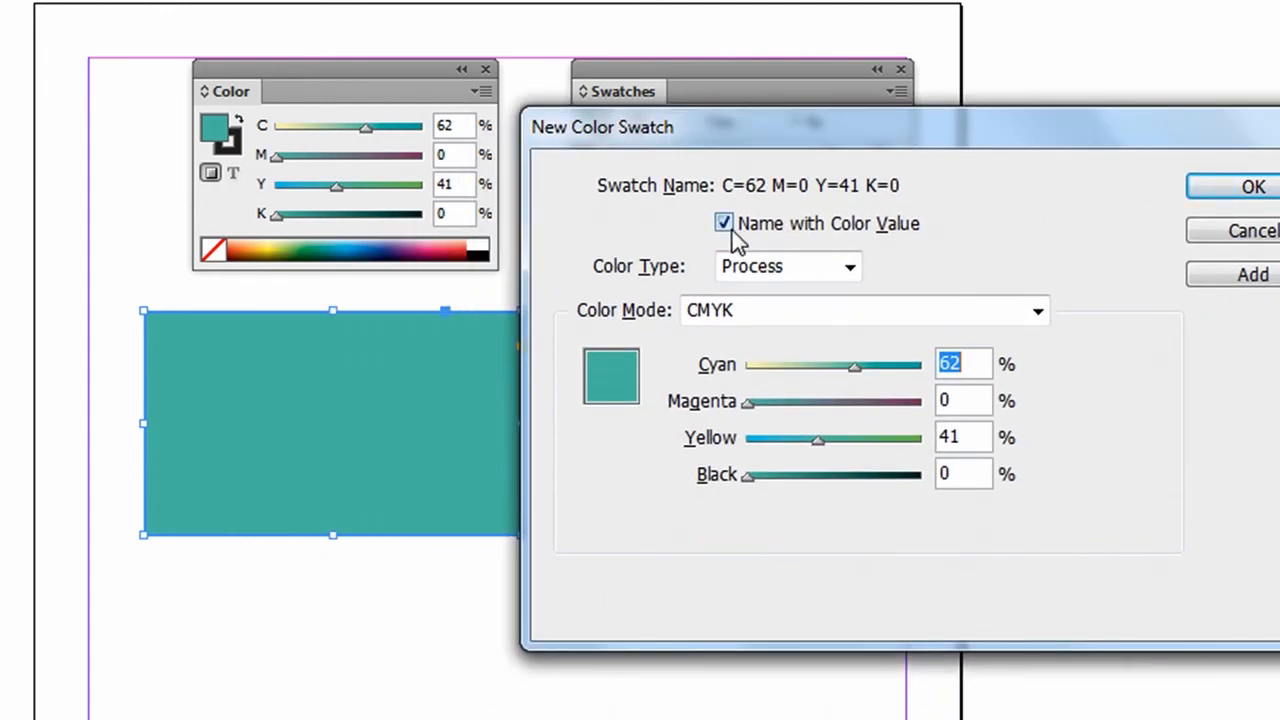
# Add the teal as a swatch named 'Teal', keeping the dialog open.
pyautogui.click(723, 222)
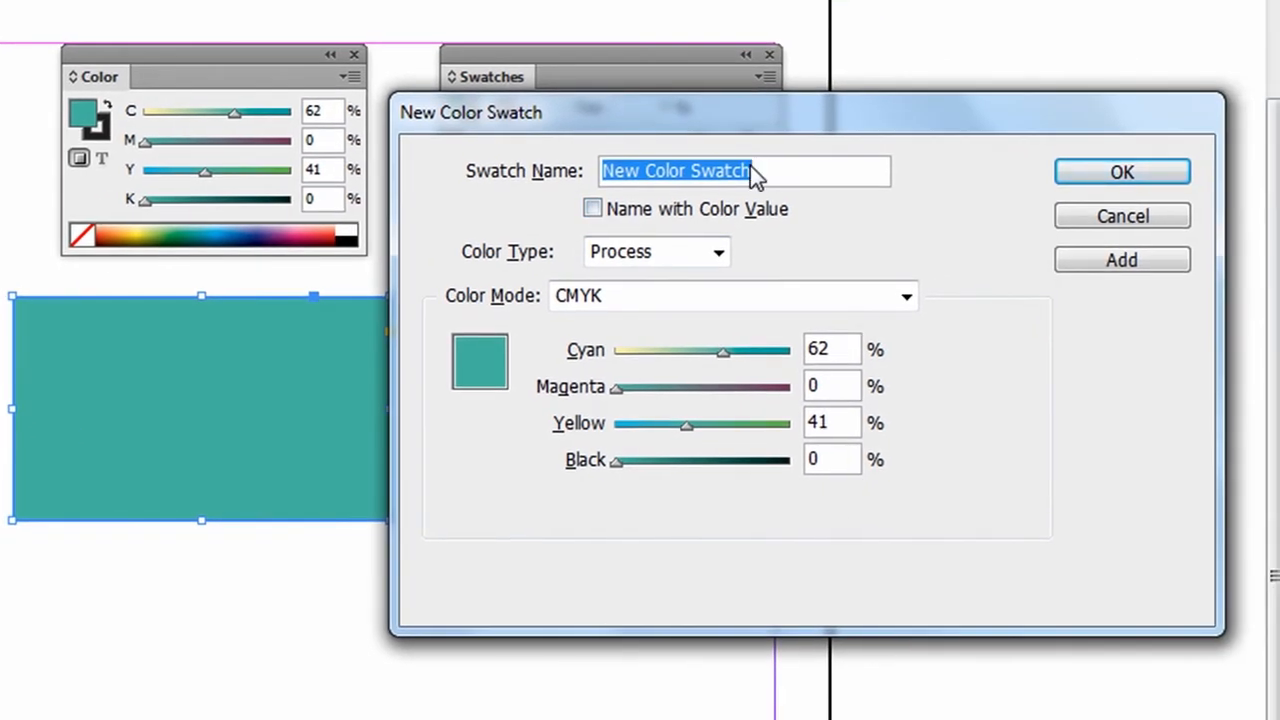
pyautogui.write('Teal')
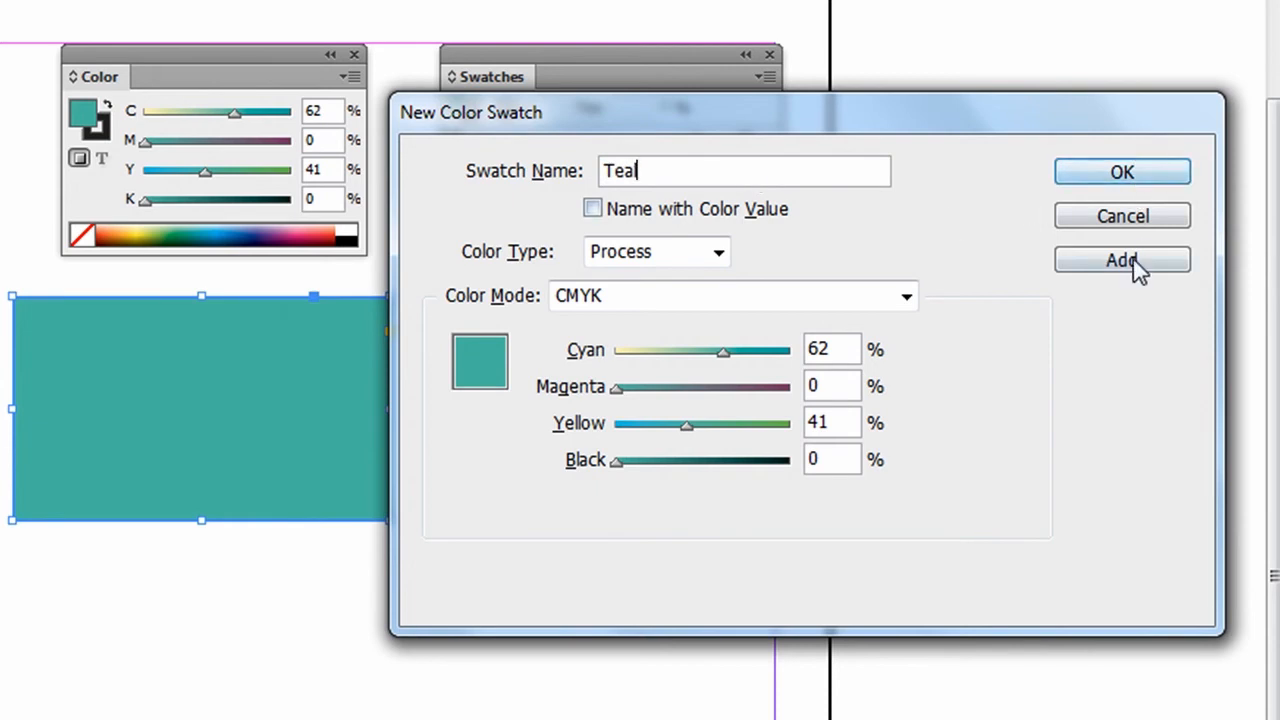
pyautogui.click(1121, 260)
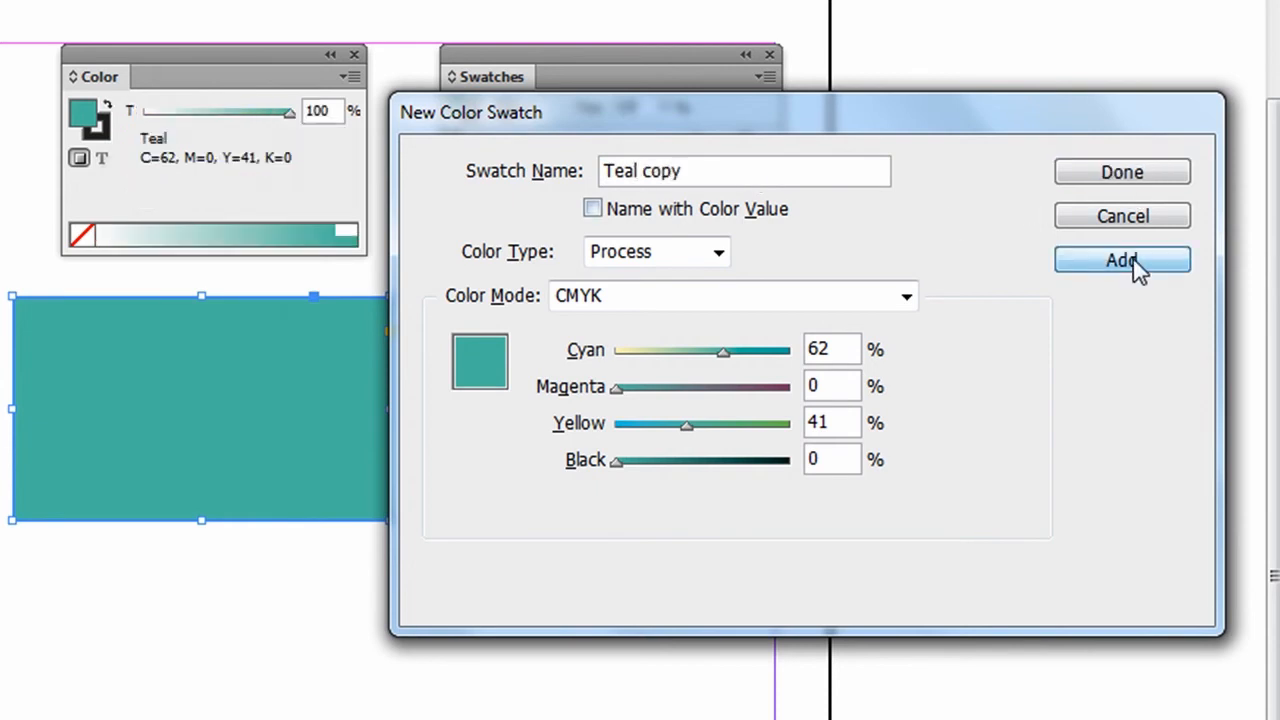
pyautogui.click(1122, 260)
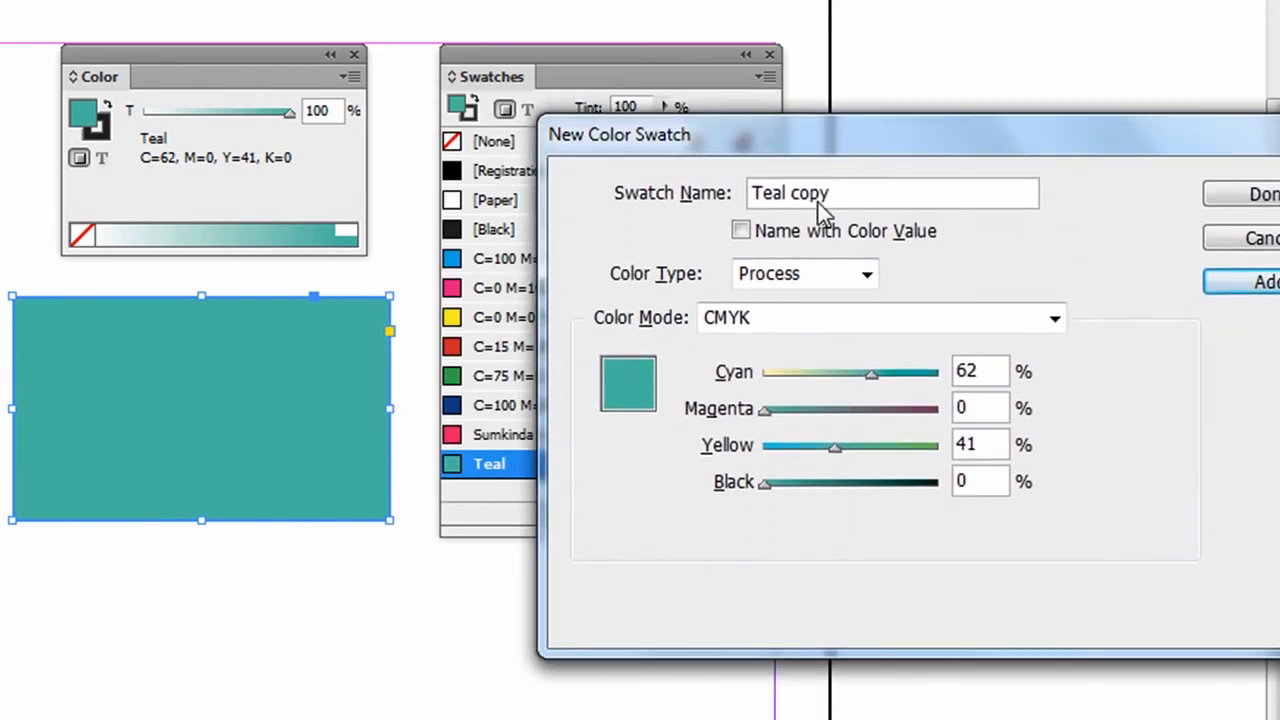
pyautogui.moveTo(845, 197)
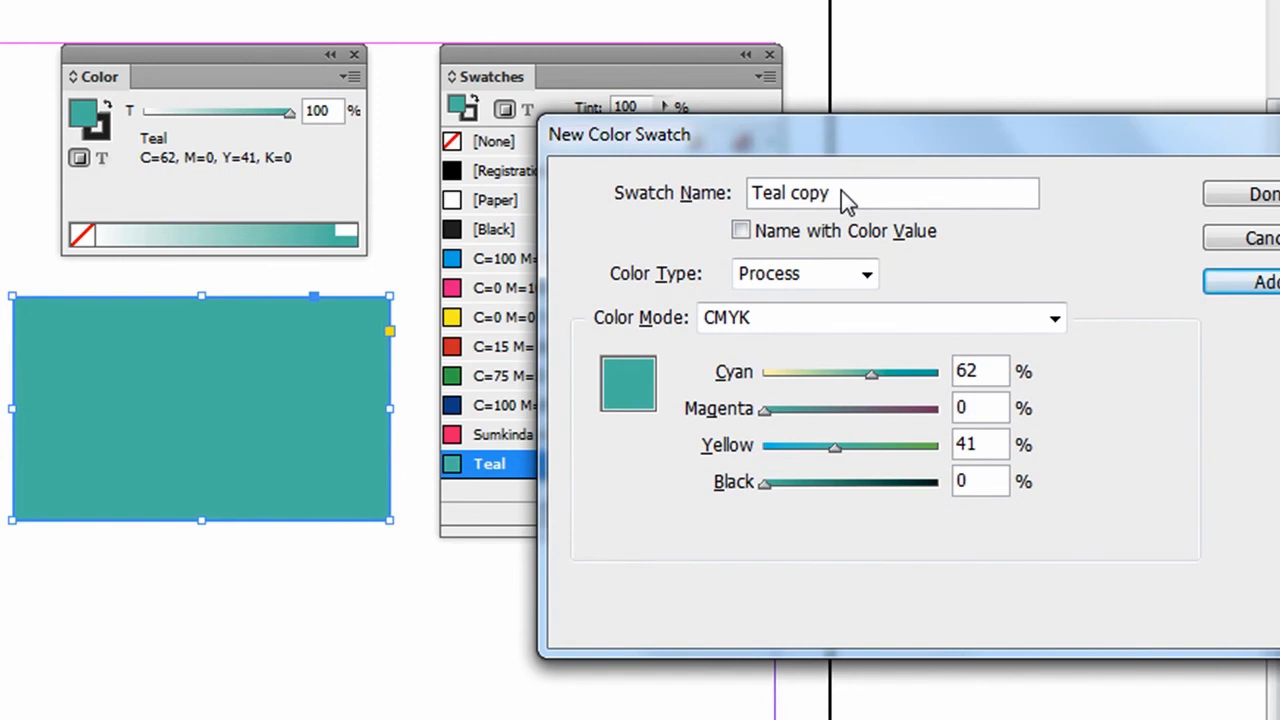
# Rename the next swatch to 'Sumkinda green'.
pyautogui.click(890, 193)
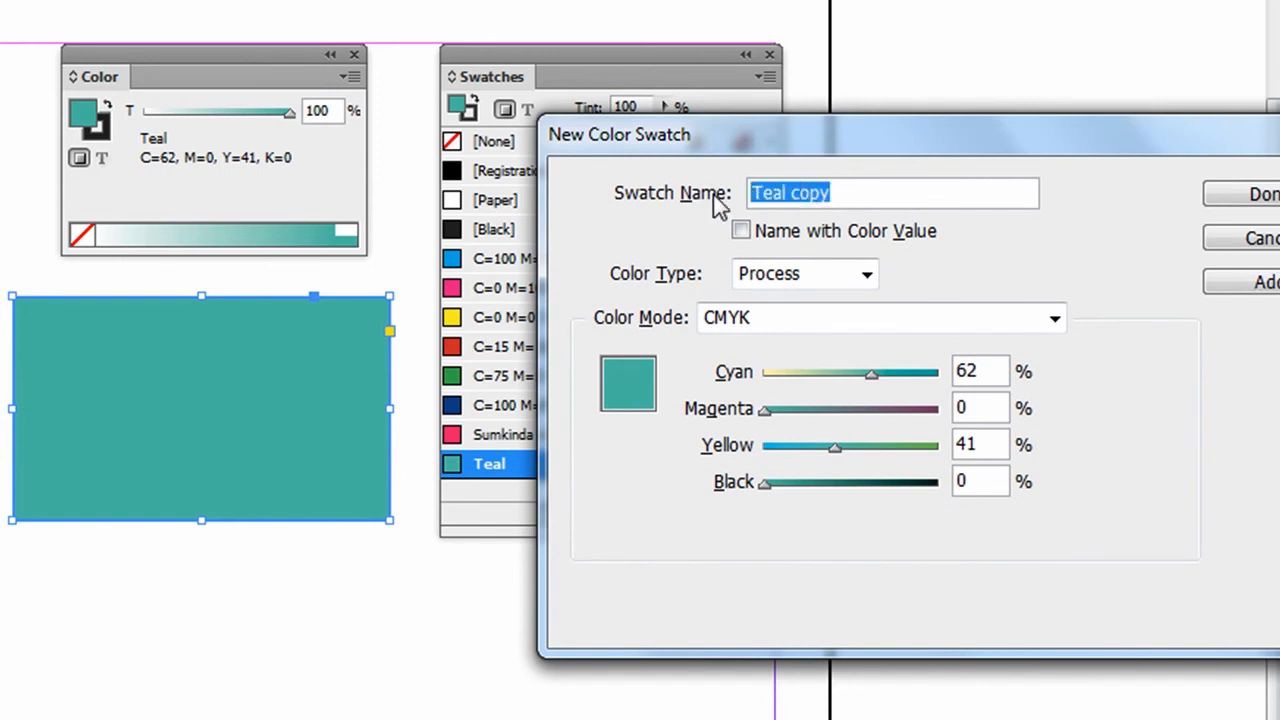
pyautogui.write('Sumkinda')
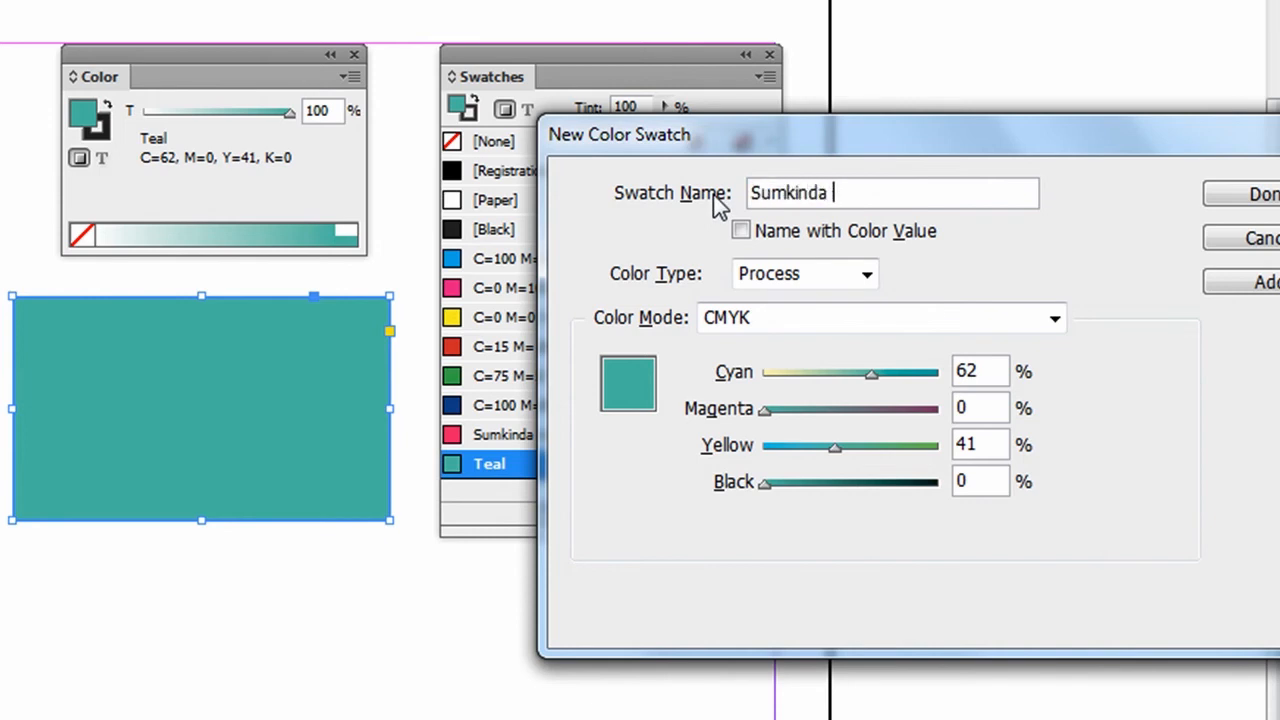
pyautogui.write('green')
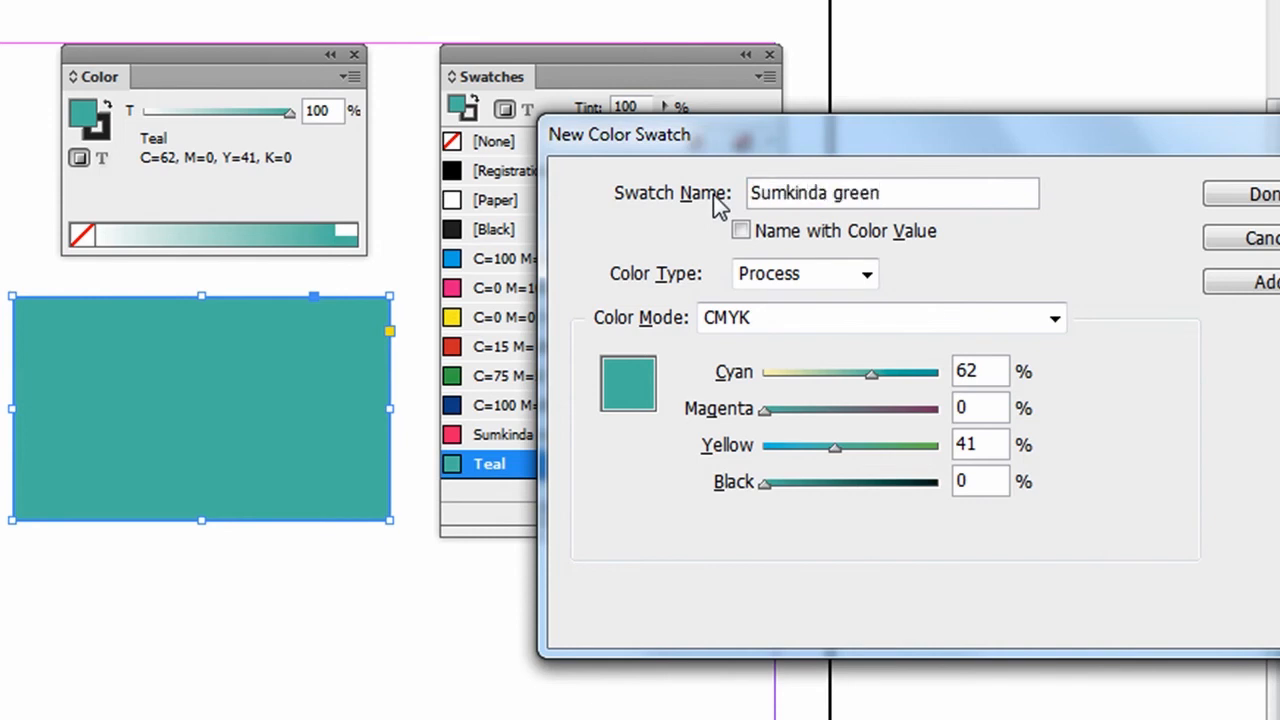
pyautogui.moveTo(840, 452)
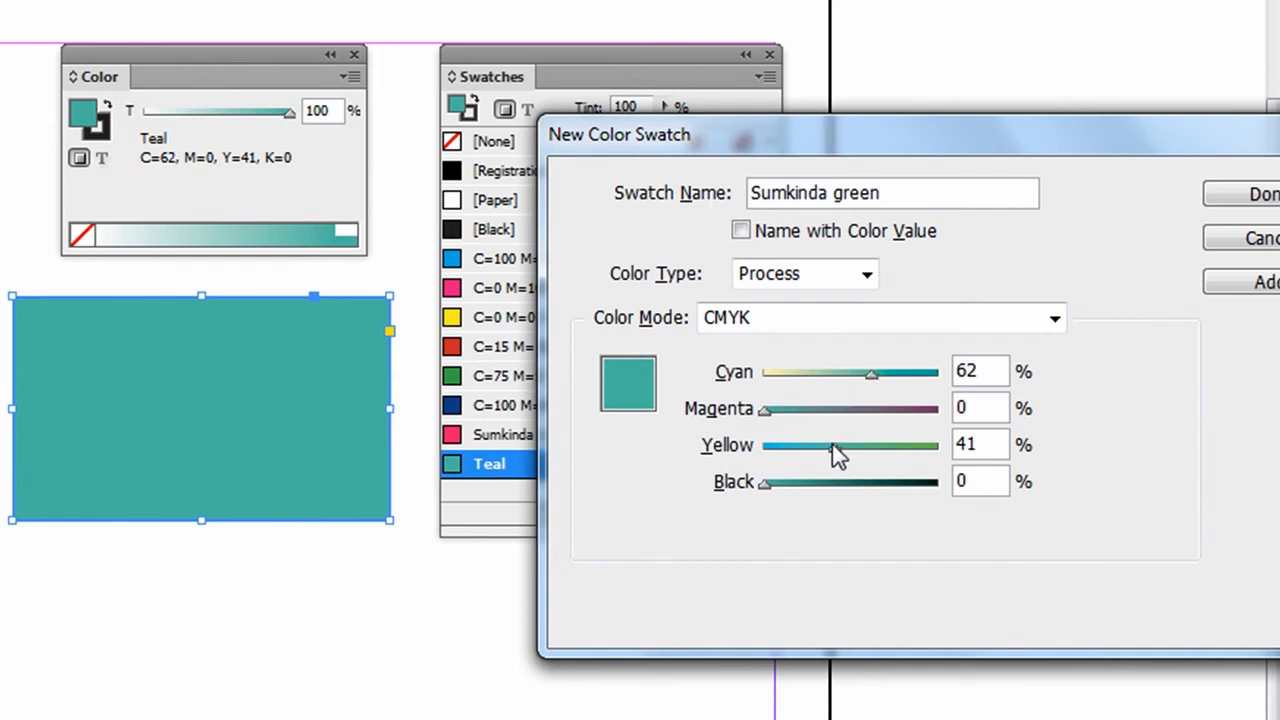
# Set the green to C=68 M=0 Y=72 K=0 and confirm.
pyautogui.moveTo(833, 445); pyautogui.dragTo(875, 445)
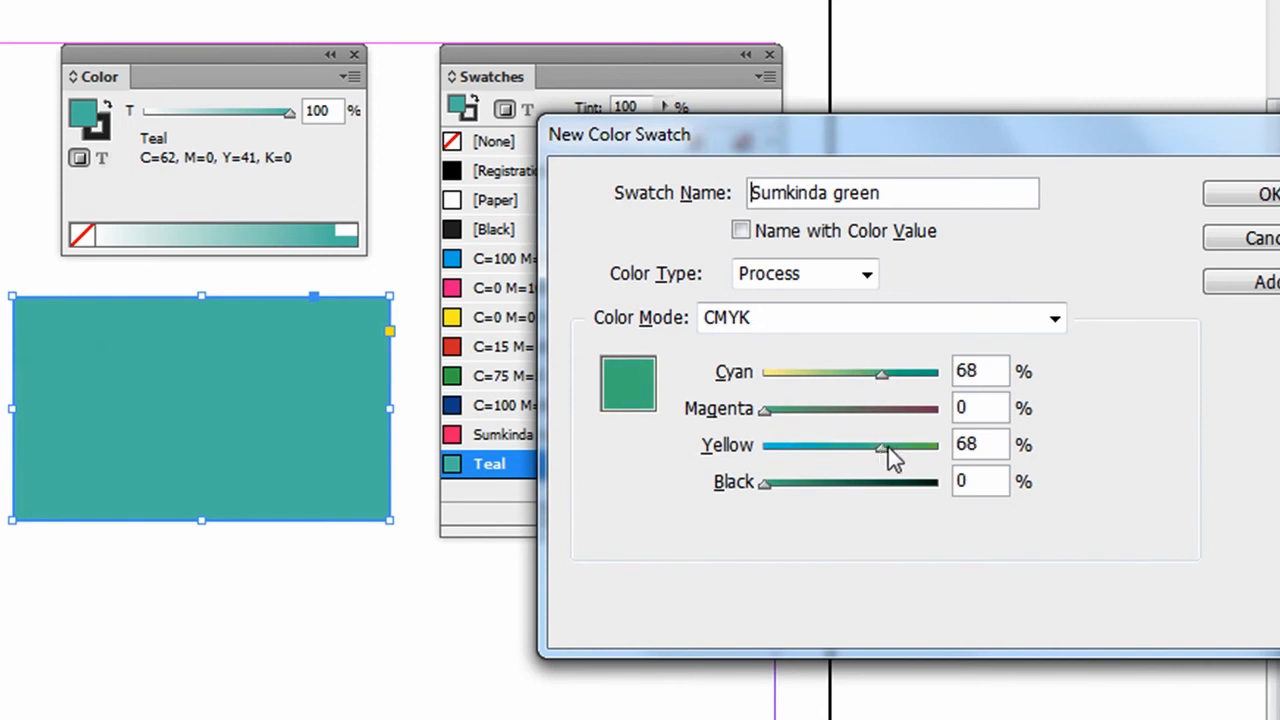
pyautogui.moveTo(880, 444); pyautogui.dragTo(888, 444)
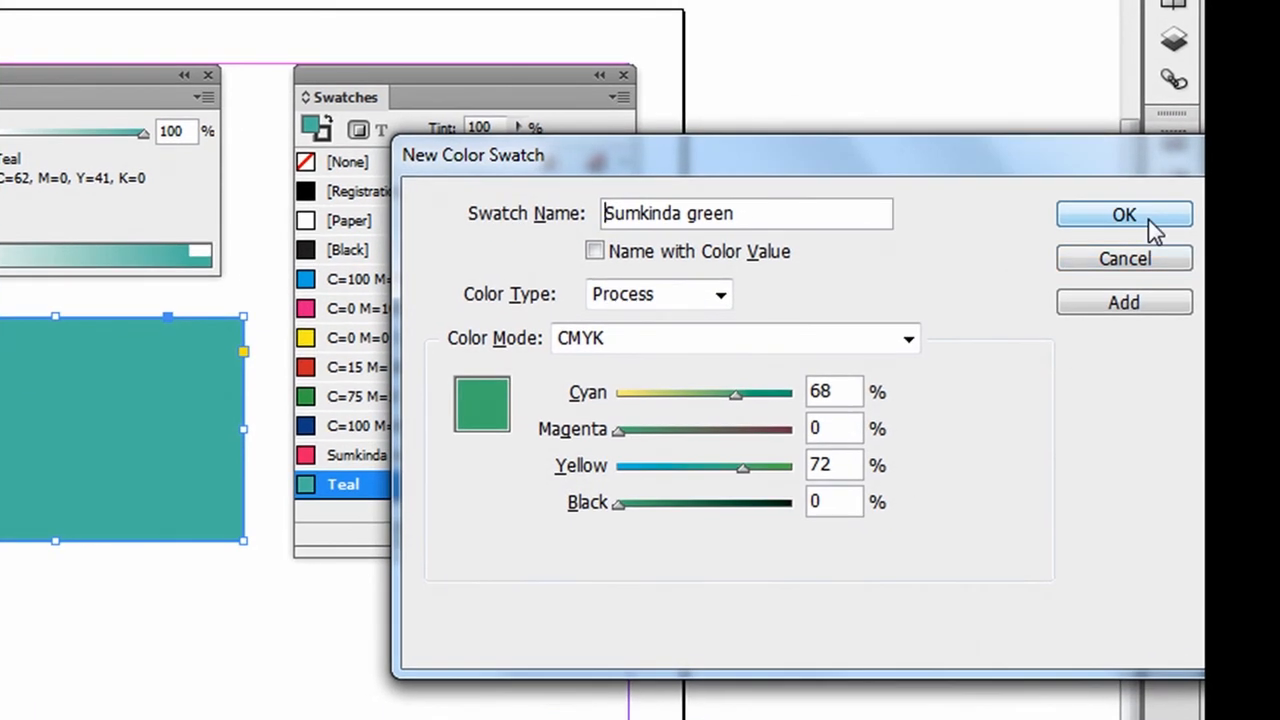
pyautogui.click(1123, 214)
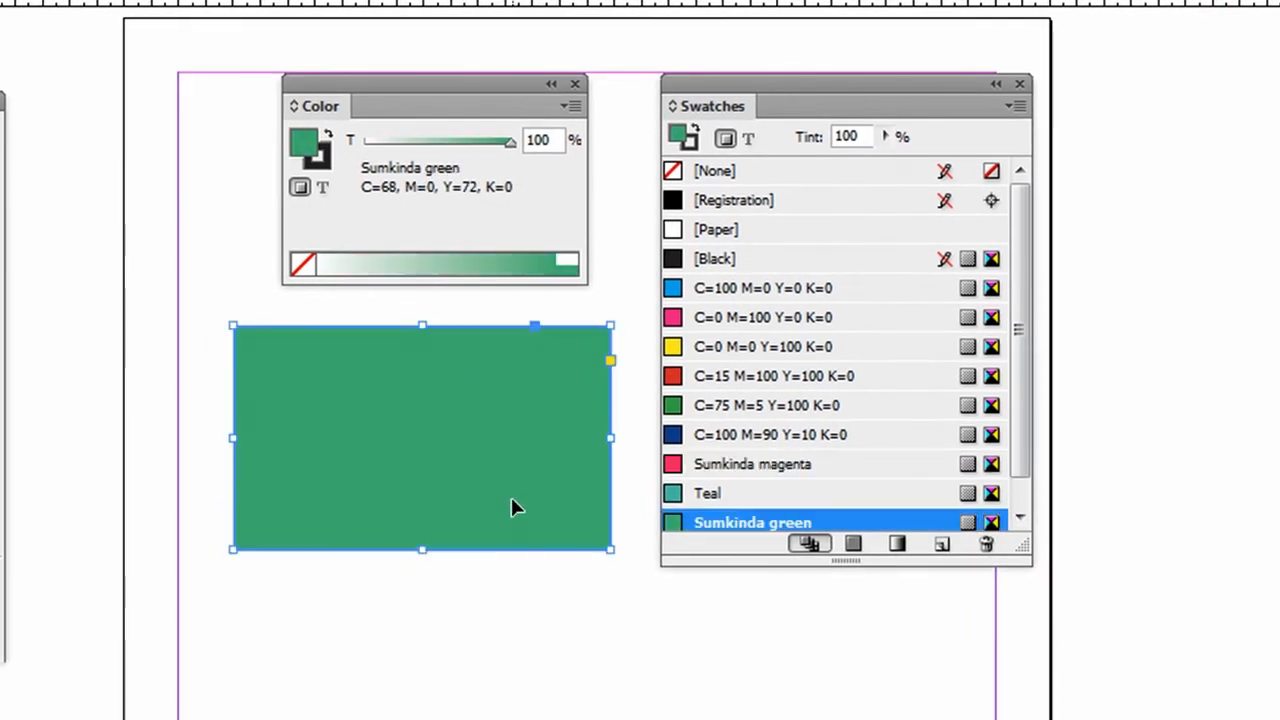
pyautogui.moveTo(490, 340)
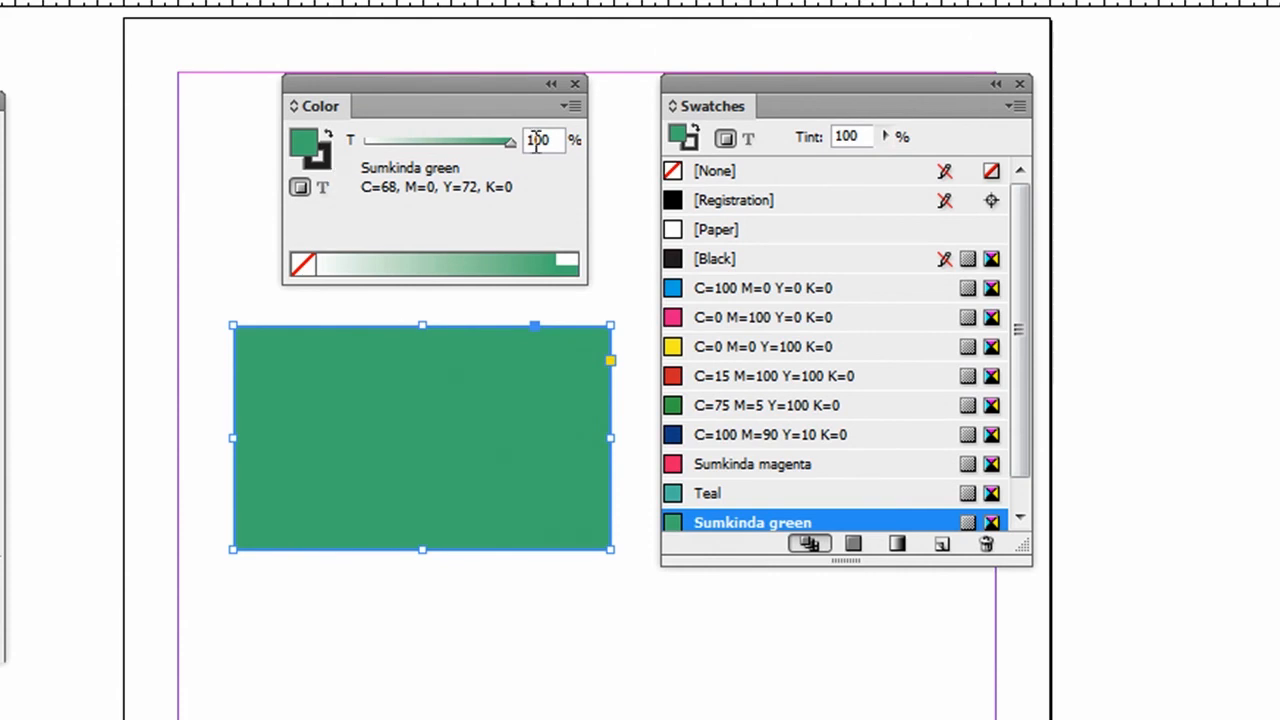
# Set the Sumkinda green fill's tint to 46% in the Color panel.
pyautogui.moveTo(510, 141); pyautogui.dragTo(438, 141)
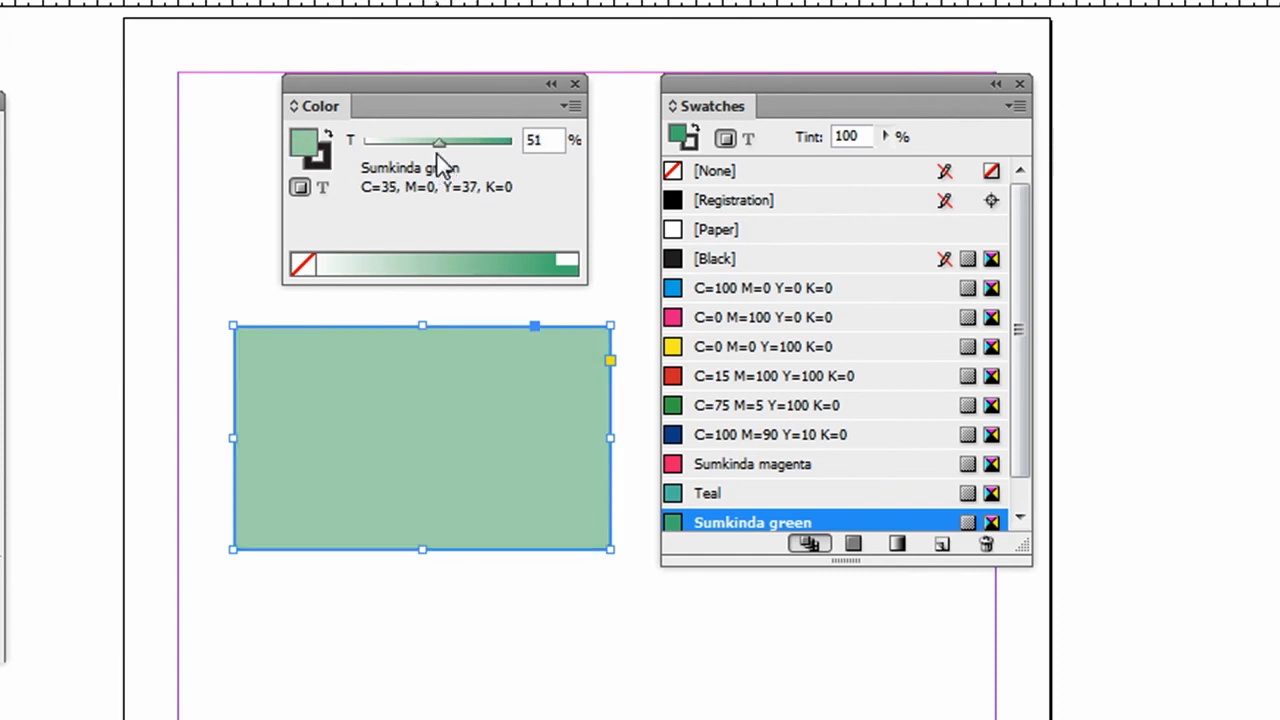
pyautogui.moveTo(438, 142); pyautogui.dragTo(502, 142)
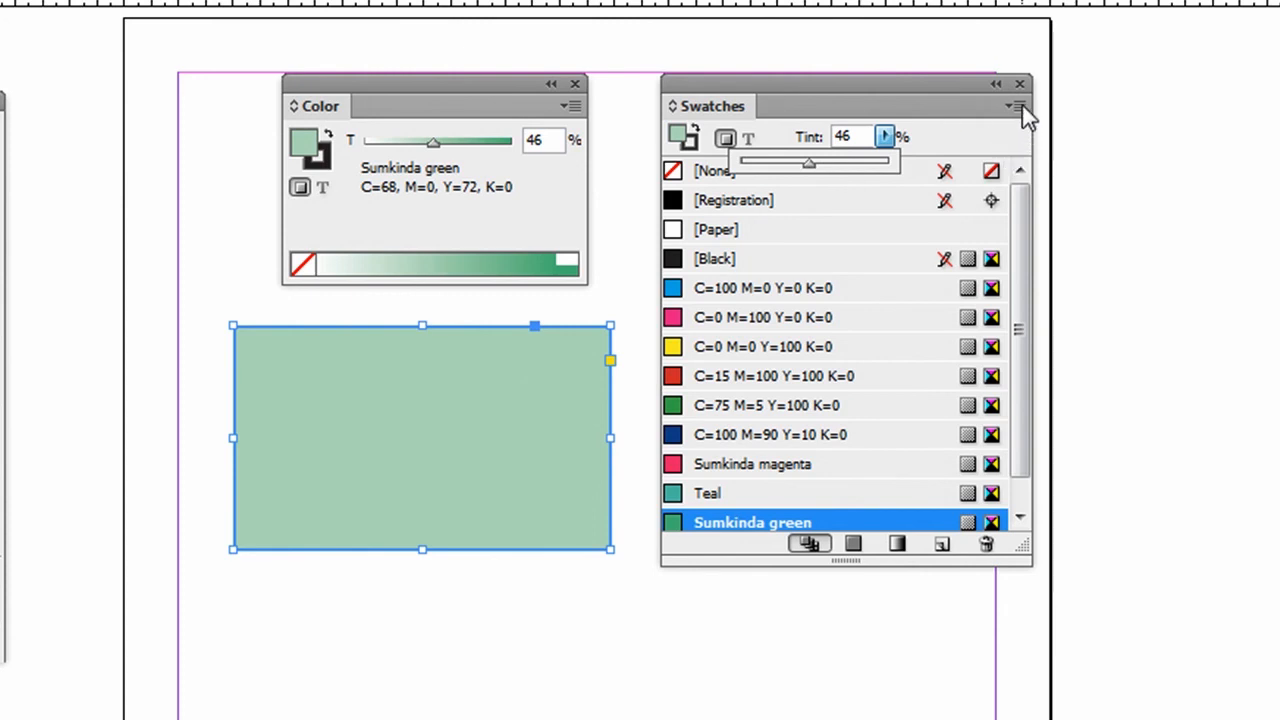
# Create the 'Sumkinda green 46%' tint swatch from the Swatches panel menu.
pyautogui.click(1014, 107)
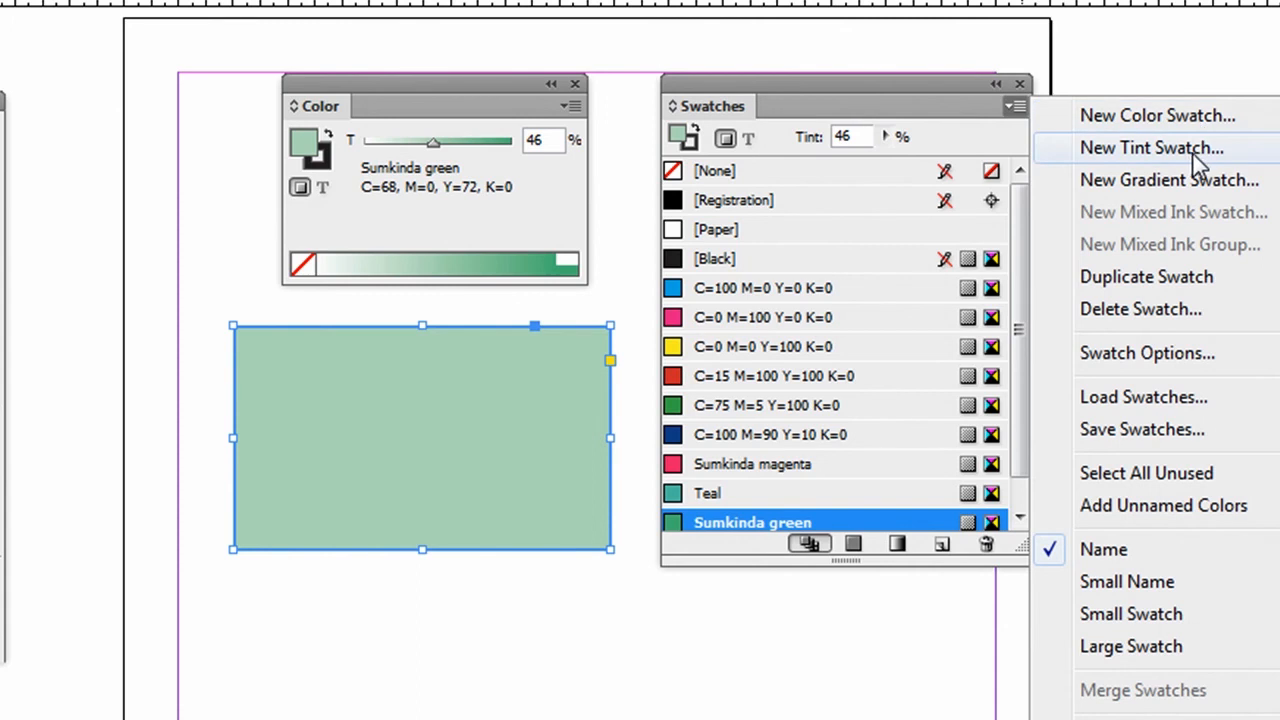
pyautogui.click(1151, 147)
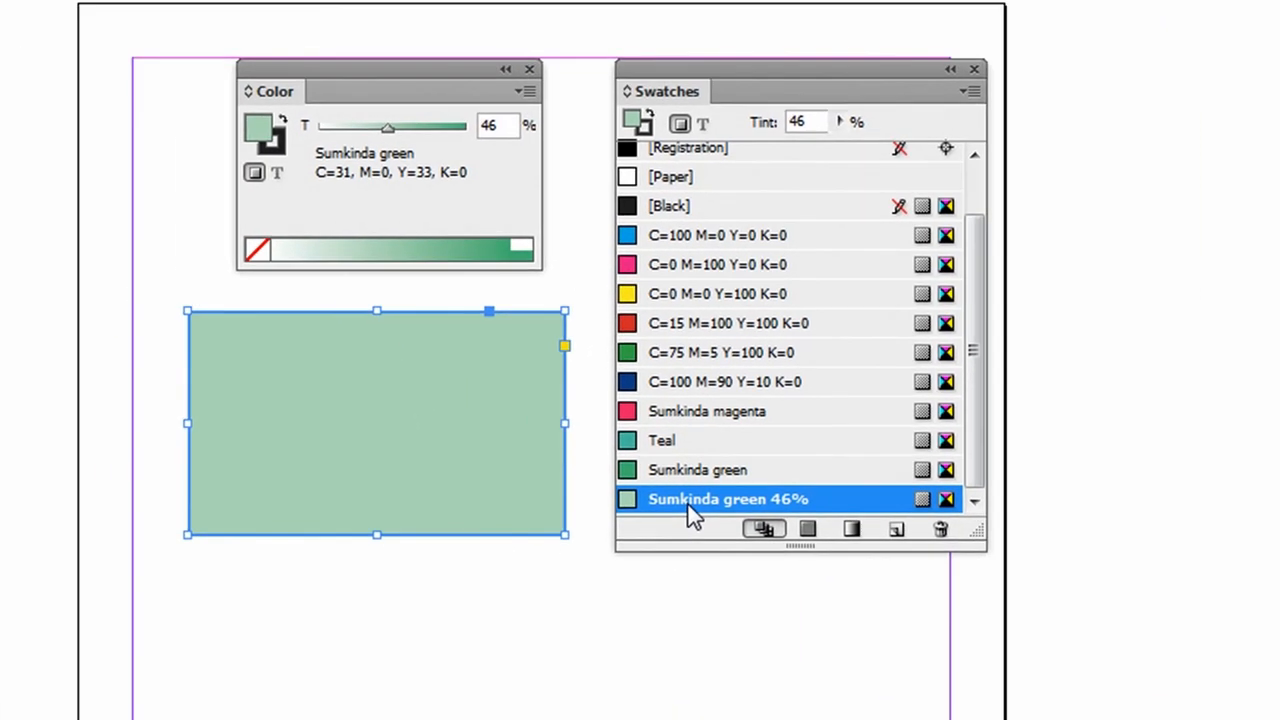
pyautogui.moveTo(765, 485)
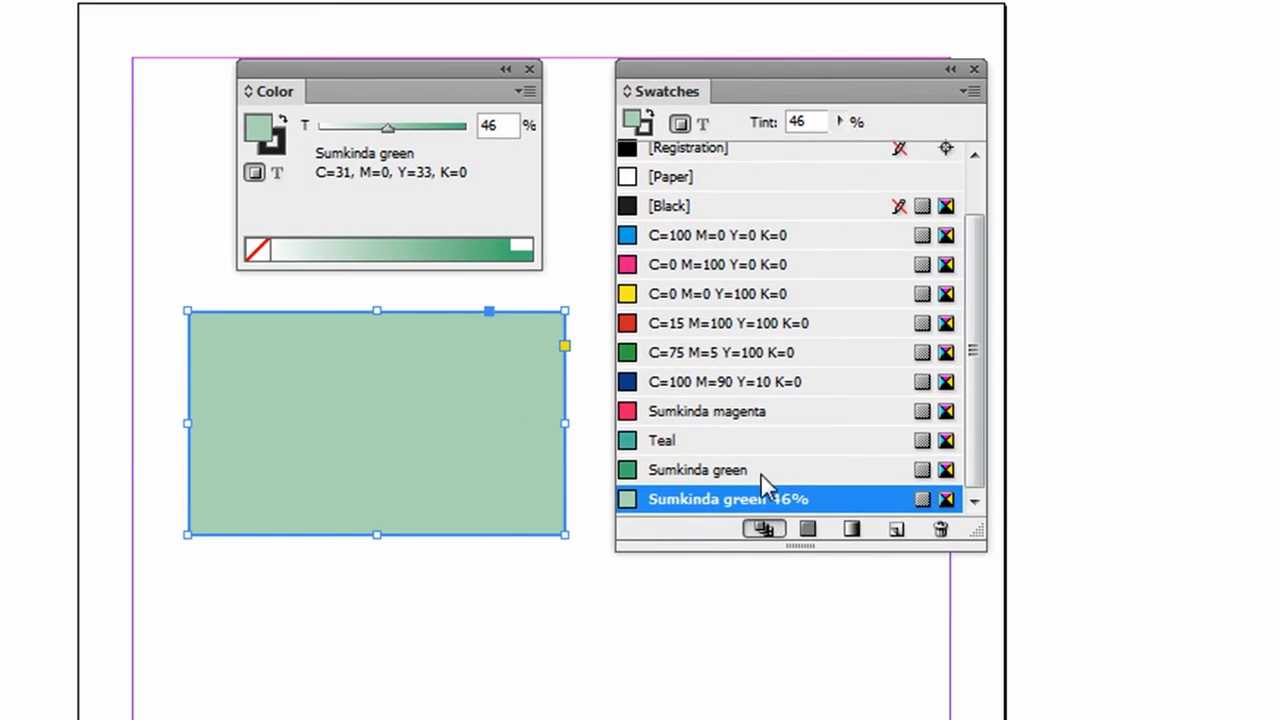
pyautogui.moveTo(770, 475)
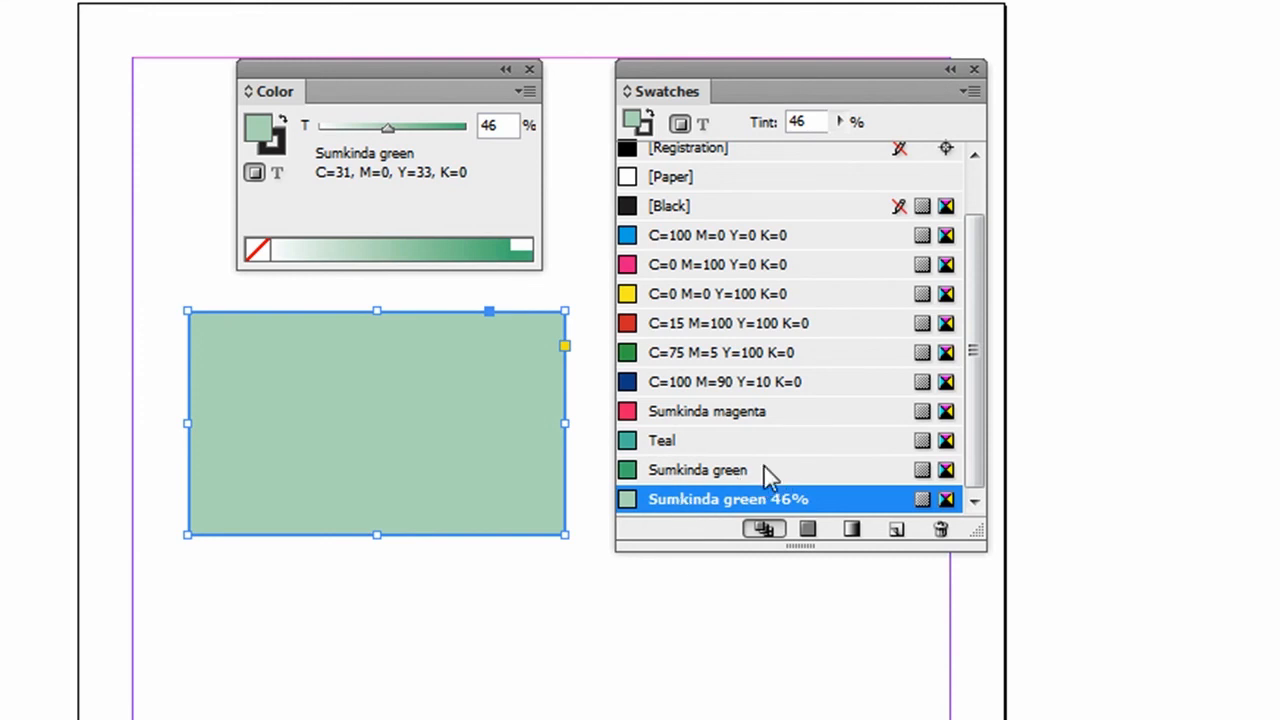
pyautogui.moveTo(800, 476)
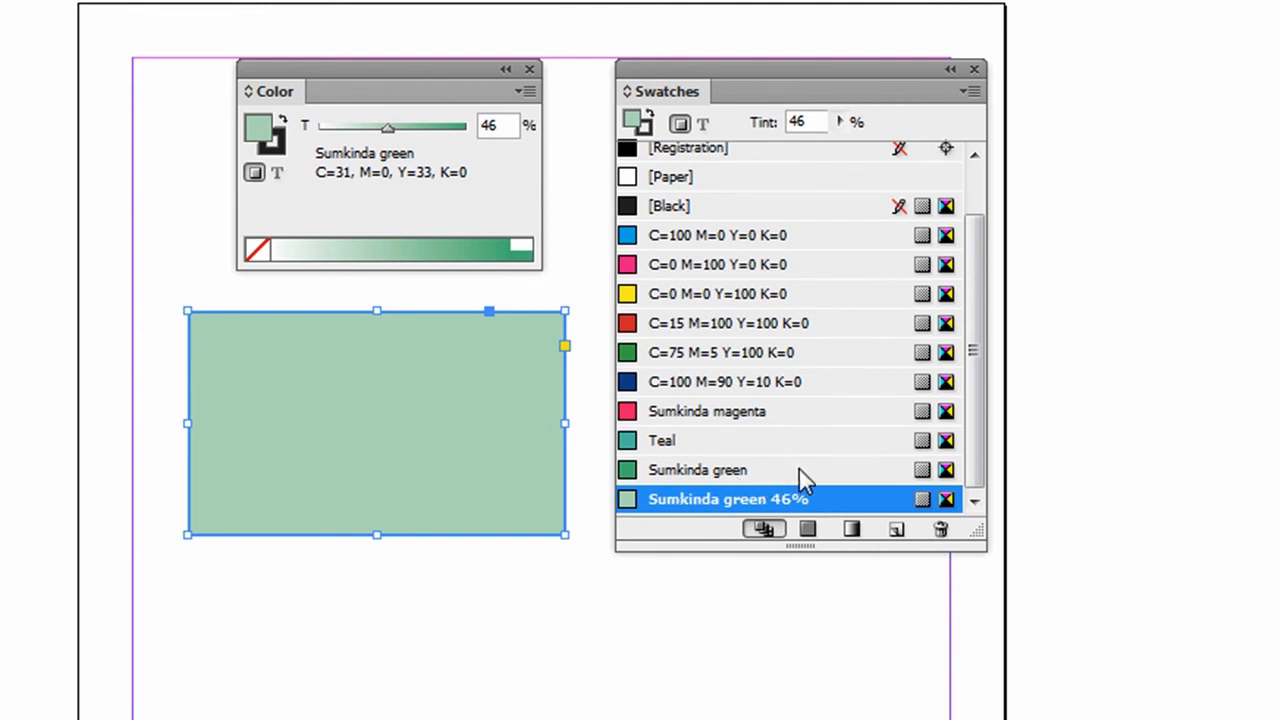
# Redefine Sumkinda green as yellow-green C=25 M=0 Y=72 K=0.
pyautogui.doubleClick(698, 470)
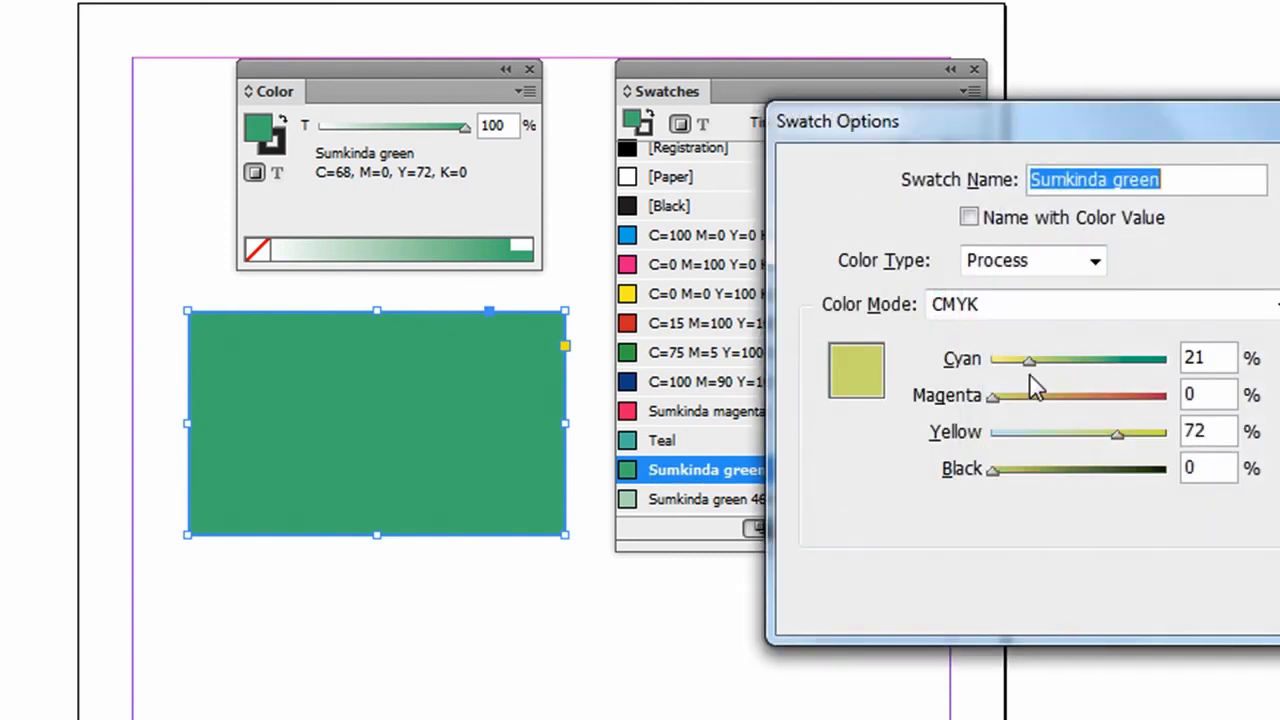
pyautogui.moveTo(1030, 360); pyautogui.dragTo(1035, 360)
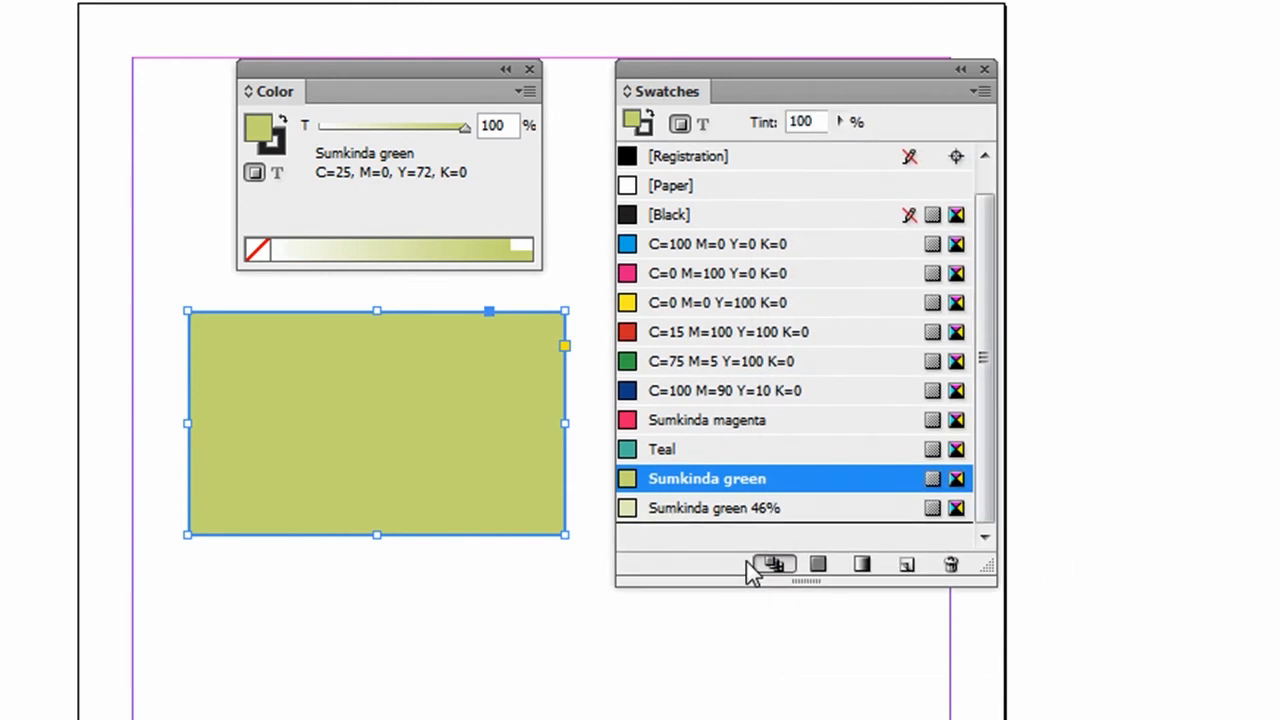
# Fill the rectangle with the pale yellow-green Sumkinda green 46% tint swatch.
pyautogui.click(728, 508)
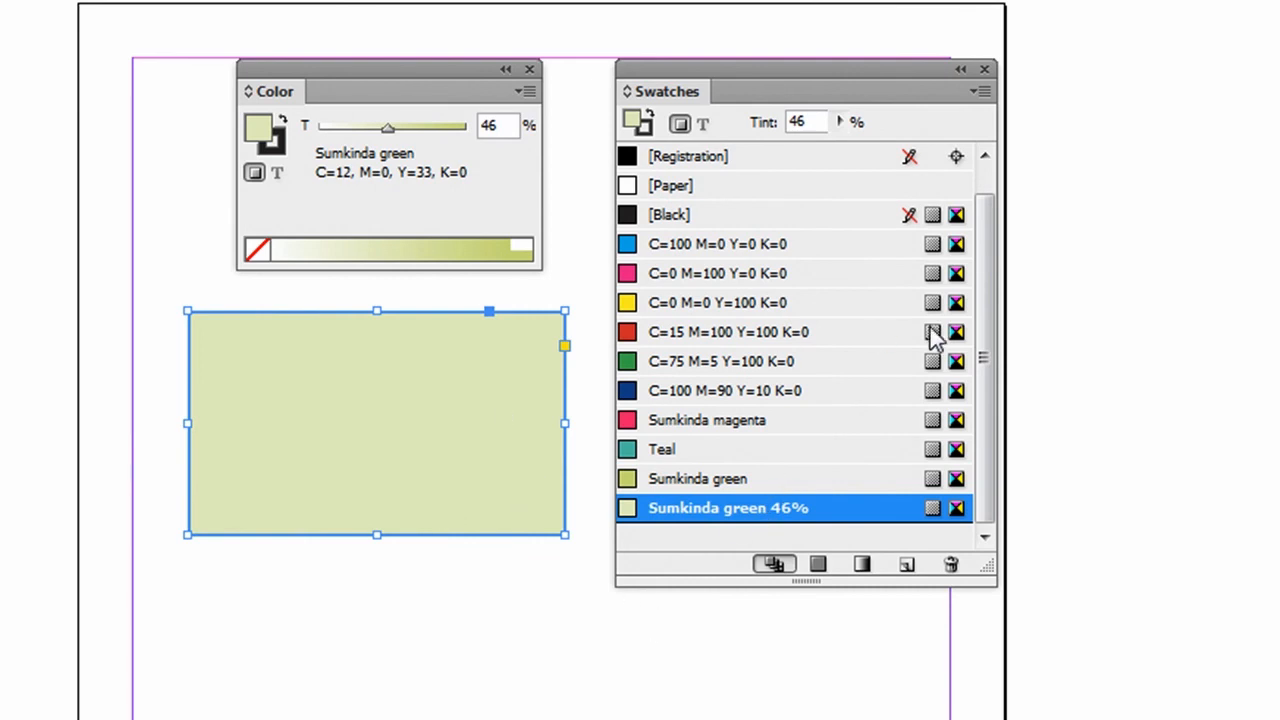
pyautogui.moveTo(1147, 258)
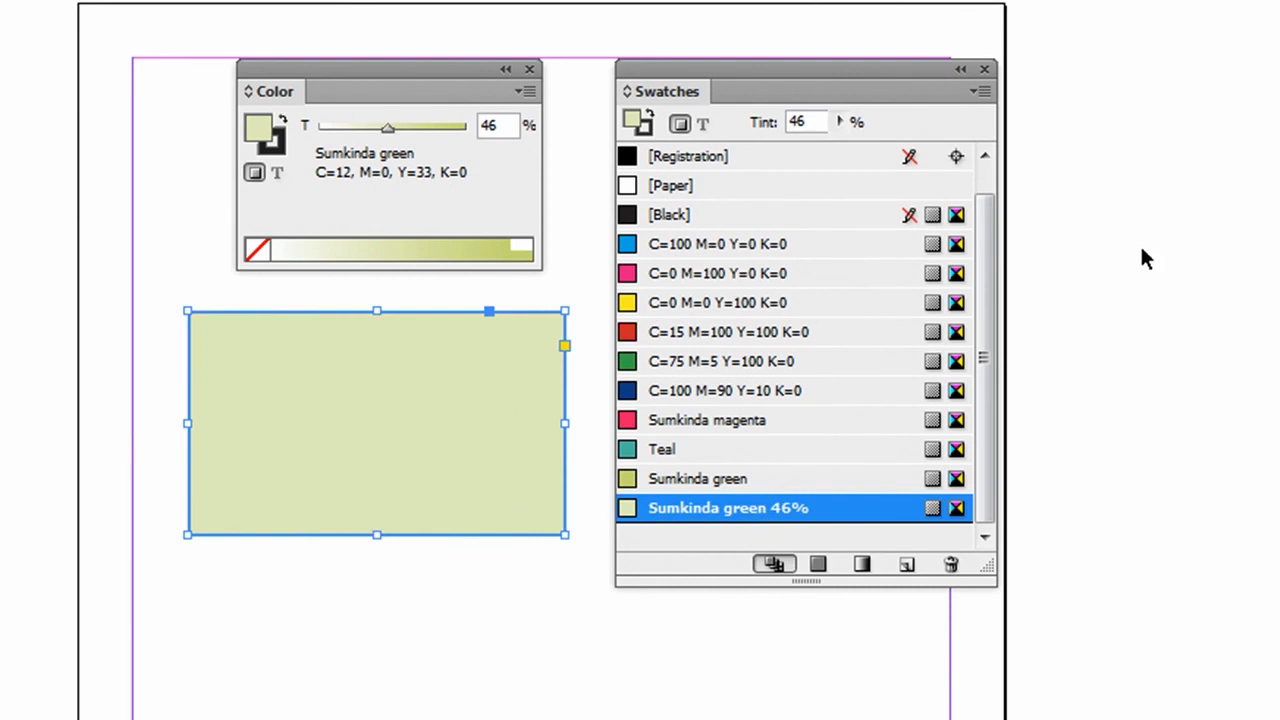